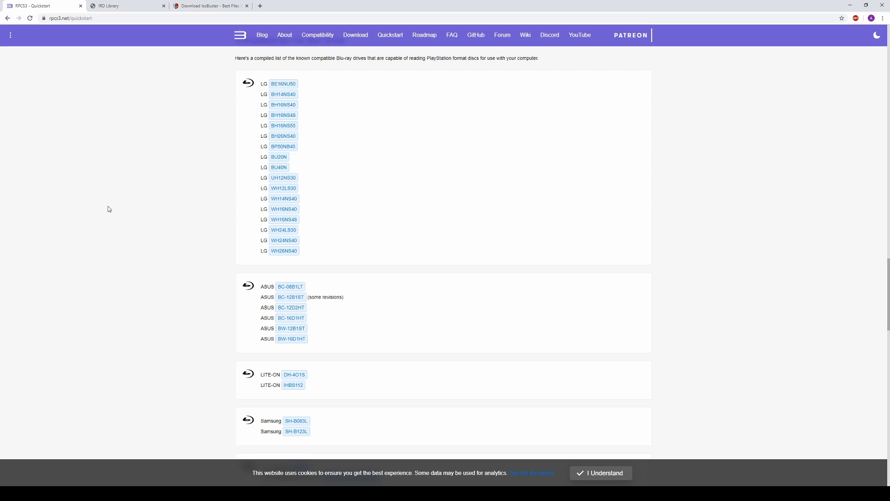
- Review the rpcs3.net Quickstart list of compatible Blu-ray drives, then switch to the IsoBuster download page
scroll(down, 3)
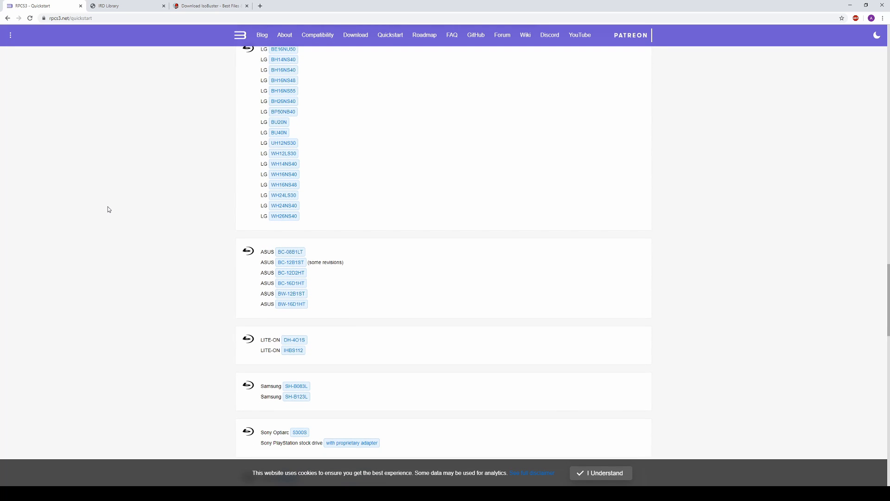
scroll(down, 3)
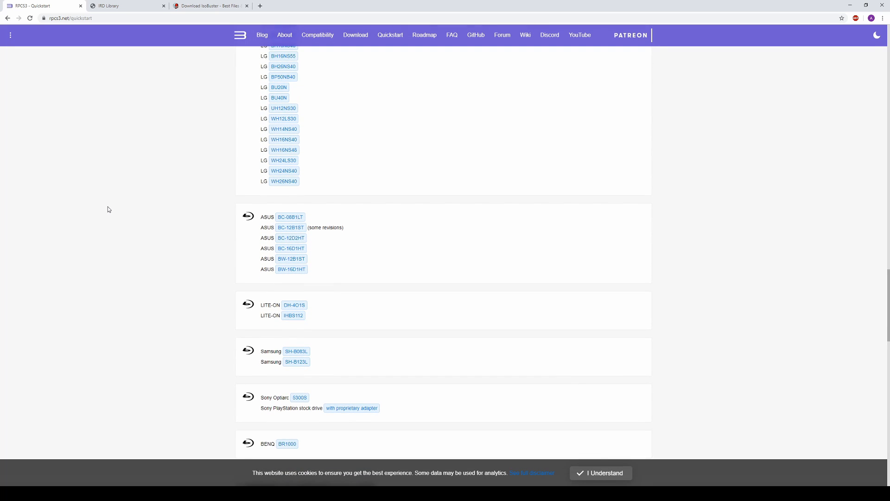
scroll(down, 3)
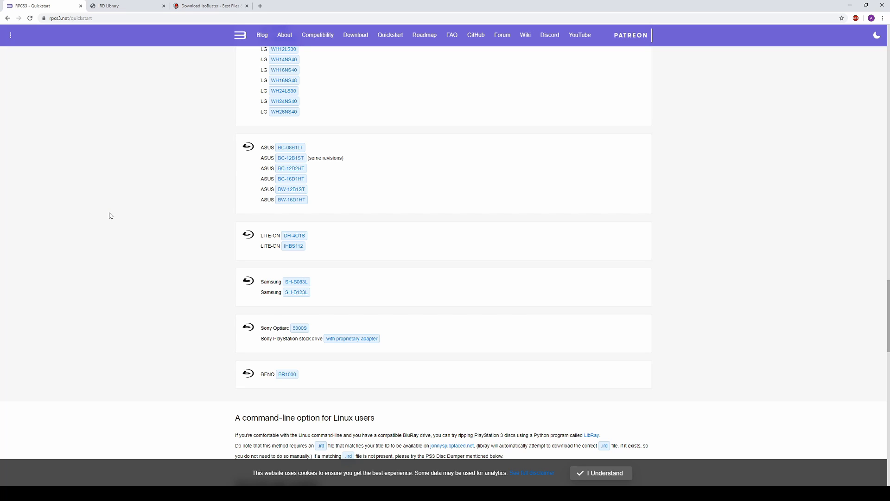
scroll(up, 3)
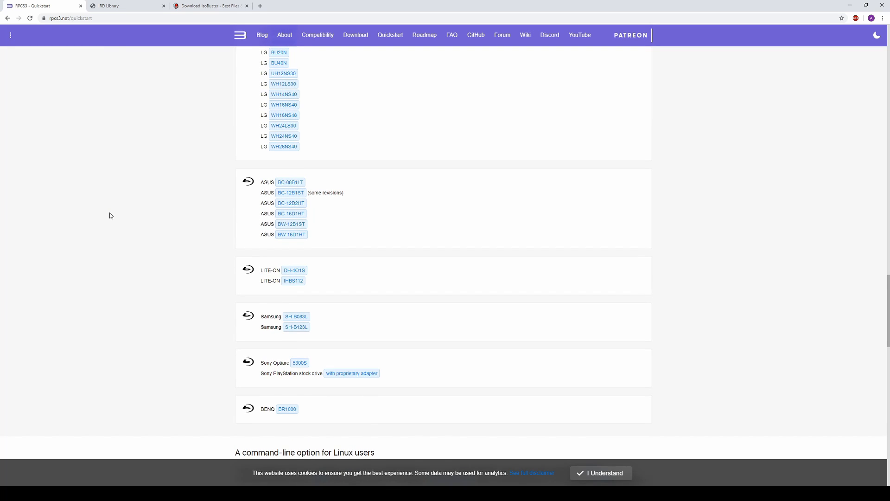
scroll(up, 3)
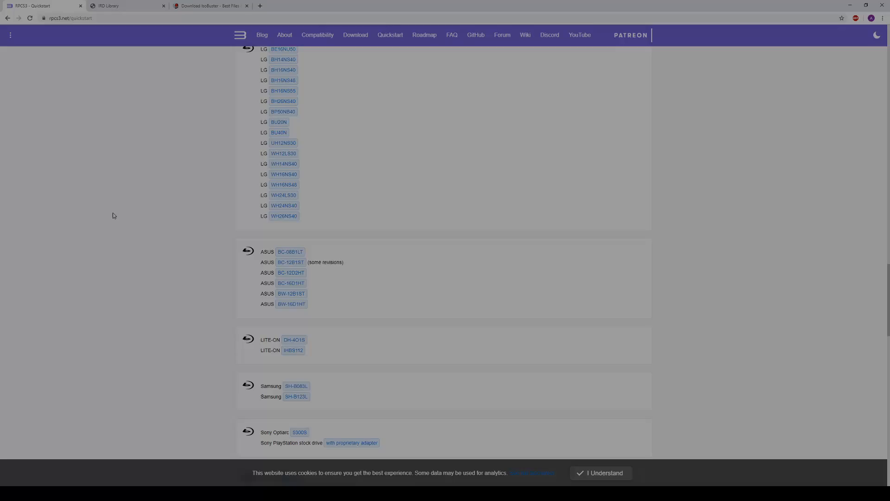
click(209, 6)
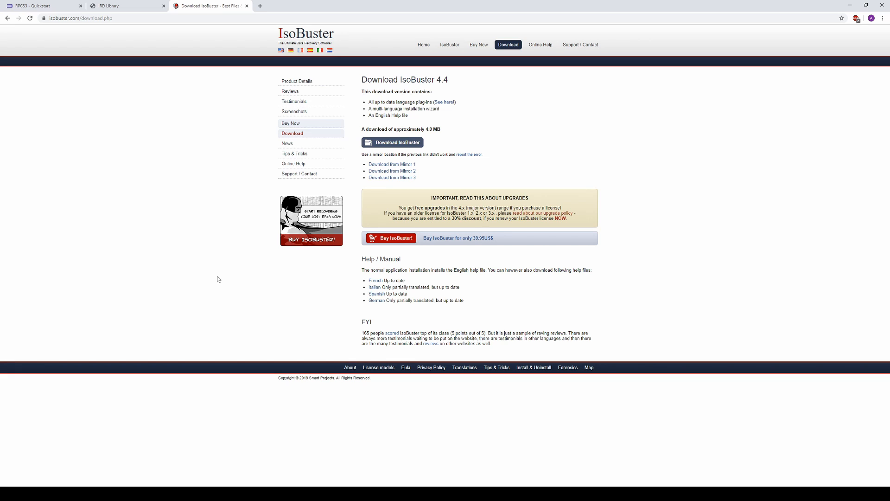
mouse_move(442, 123)
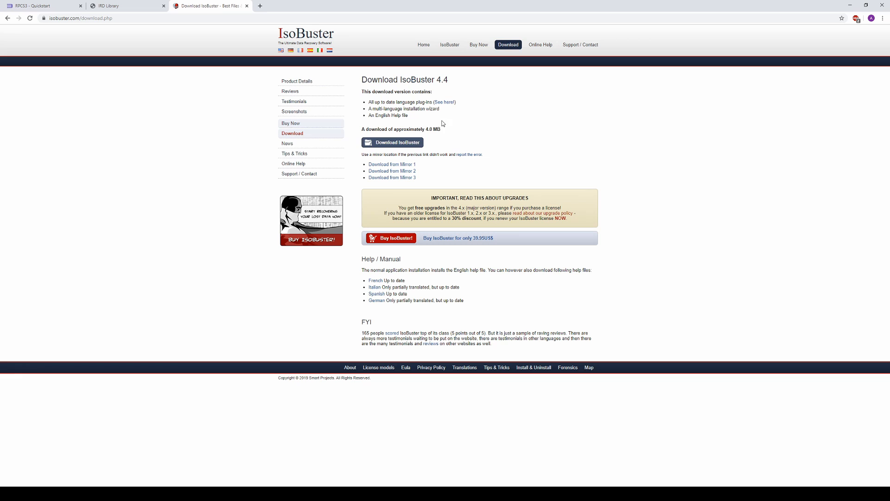
- Download the IsoBuster 4.4 installer and finish its Setup wizard
click(392, 142)
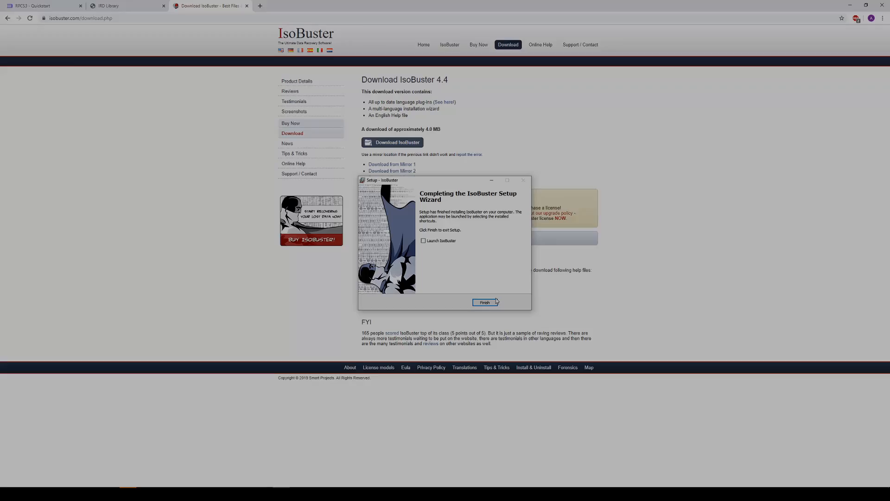
click(484, 302)
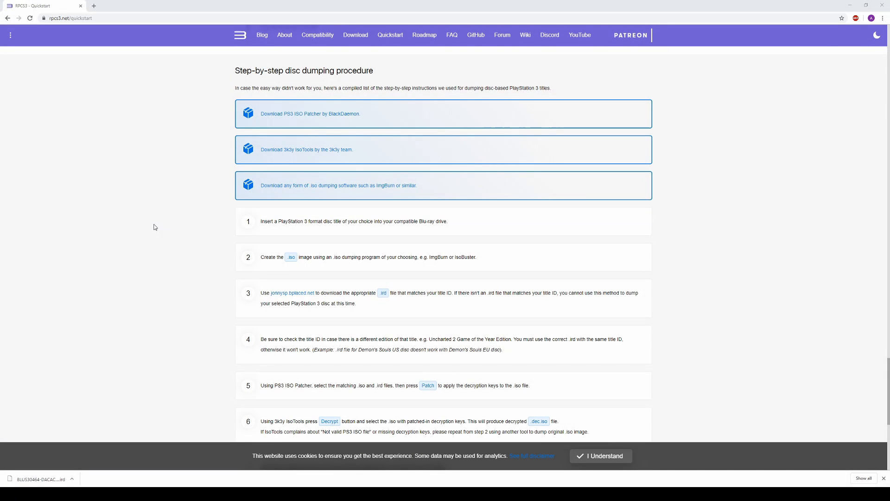
mouse_move(311, 131)
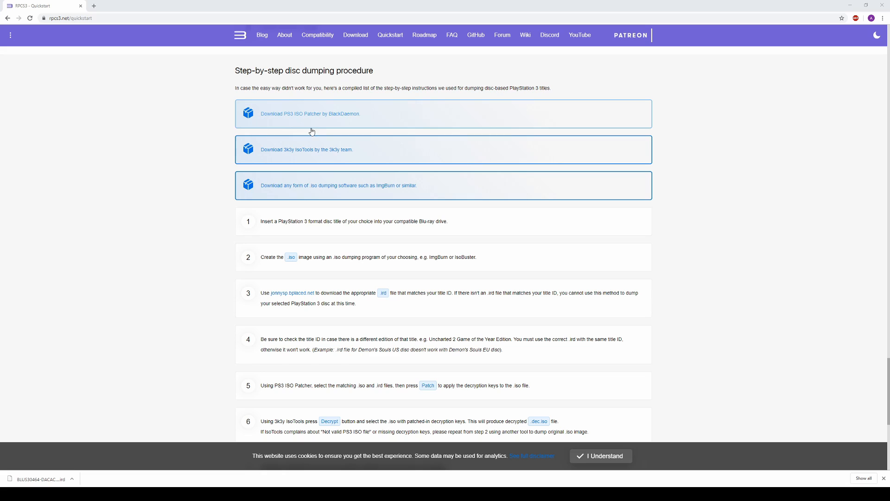
mouse_move(295, 127)
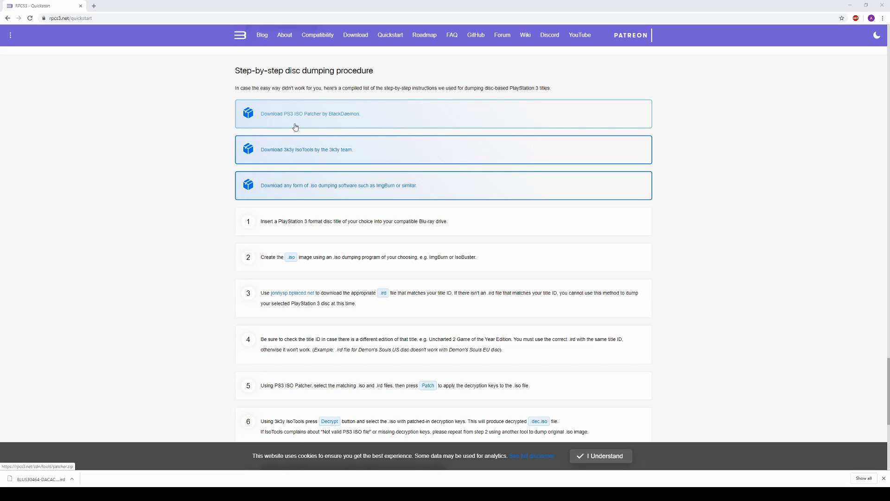
- Download the BlackDaemon PS3 ISO Patcher and 3k3y IsoTools archives, then view the remaining steps
click(310, 114)
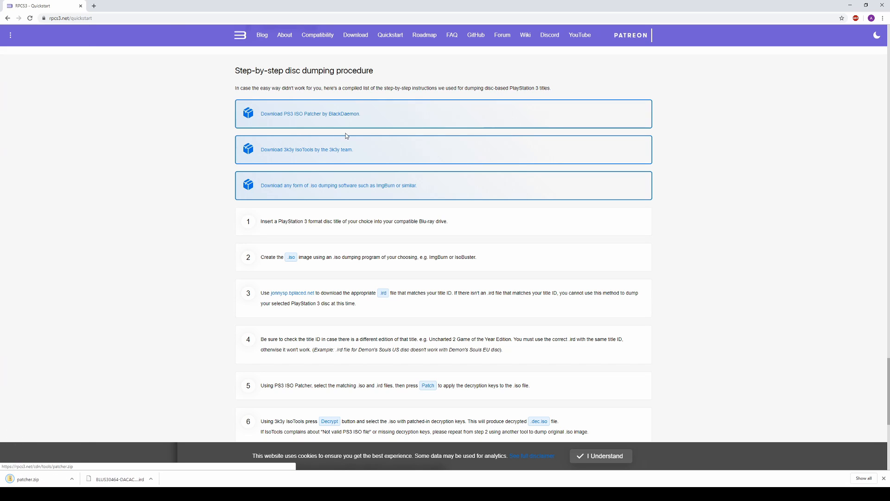
mouse_move(317, 164)
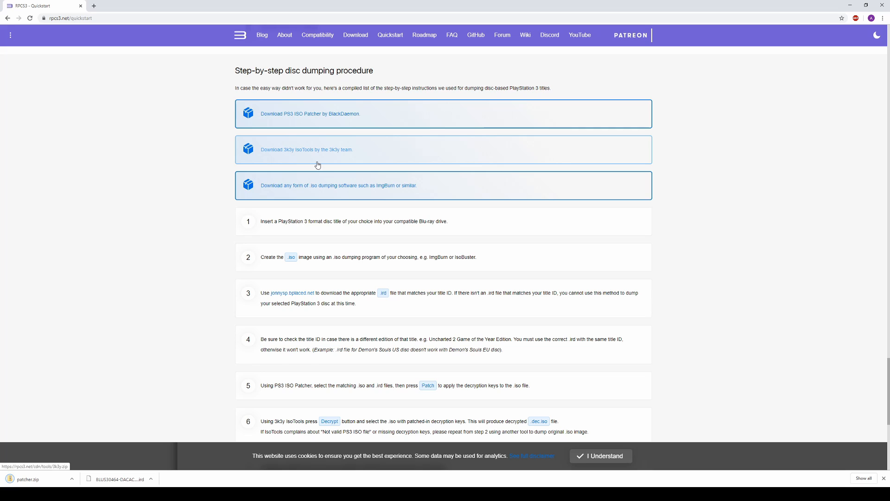
click(305, 149)
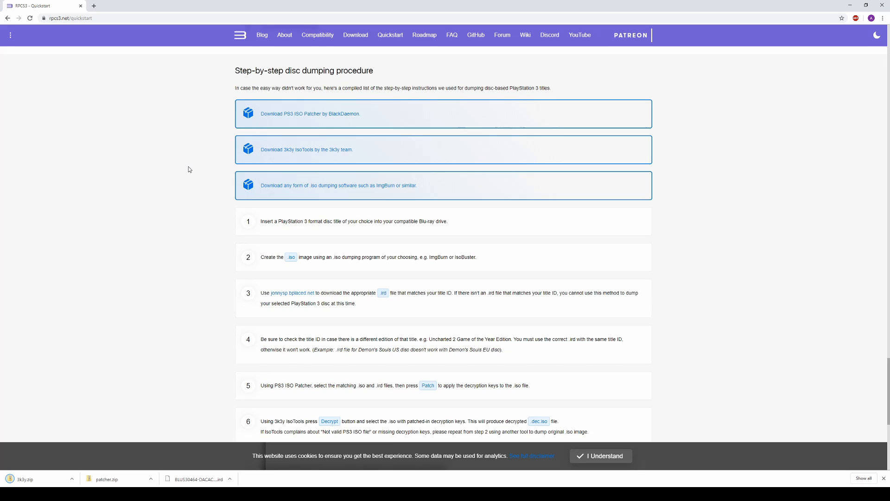
scroll(down, 3)
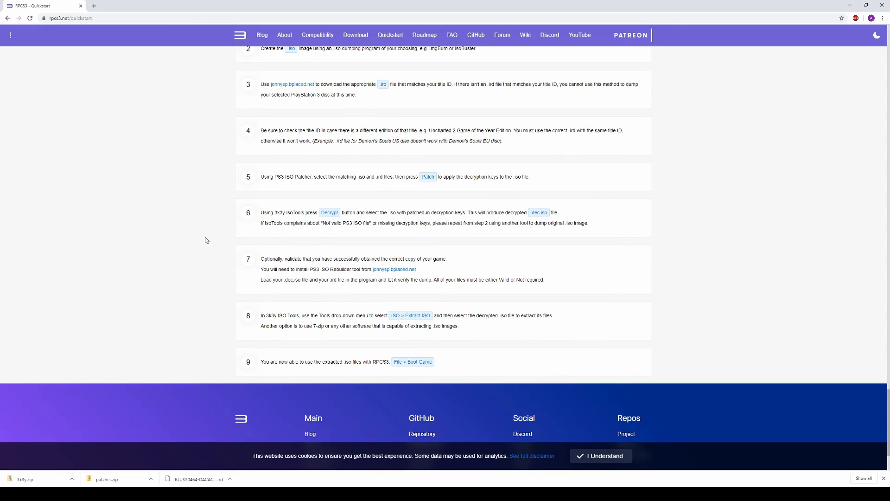
mouse_move(394, 278)
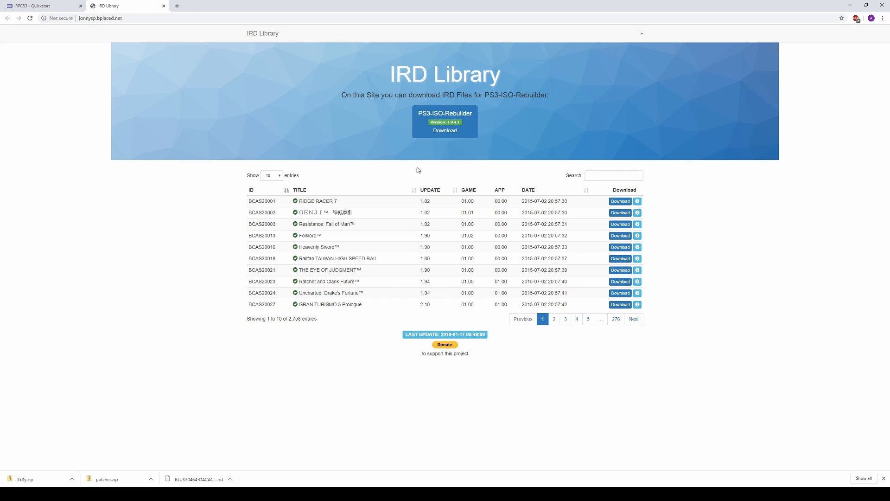
mouse_move(448, 144)
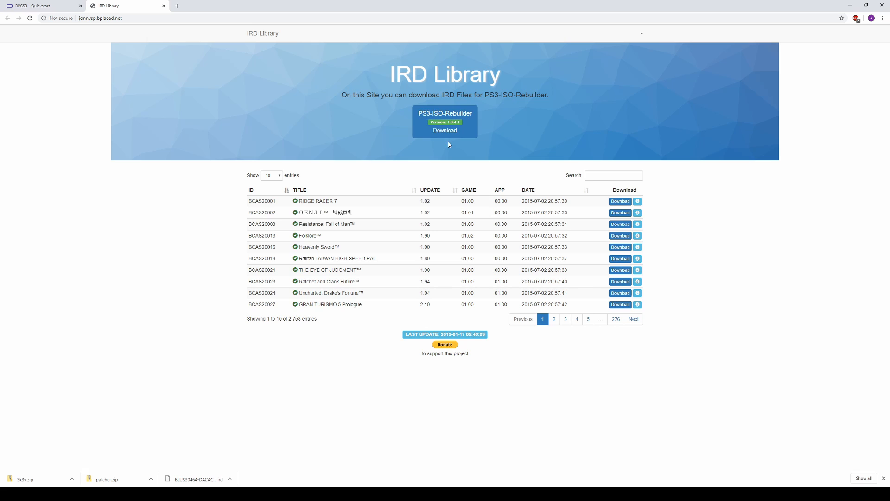
- Download the PS3-ISO-Rebuilder zip via MediaFire and return to the IRD Library
click(445, 129)
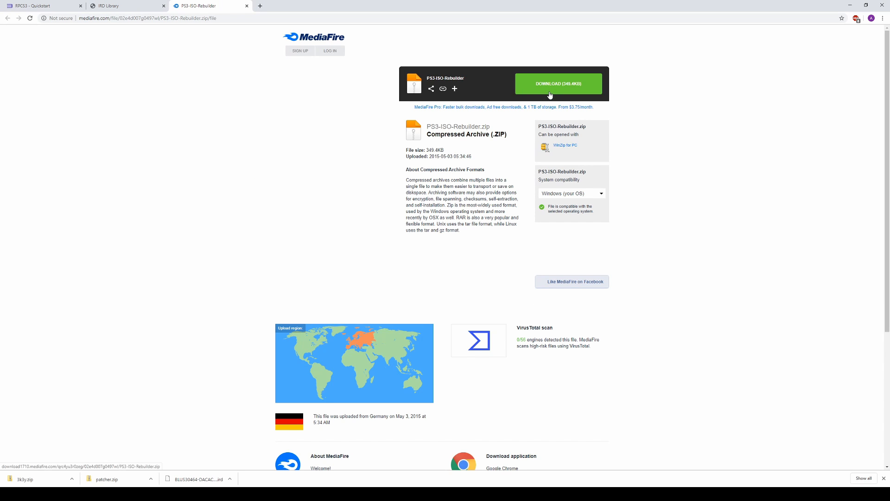
click(558, 84)
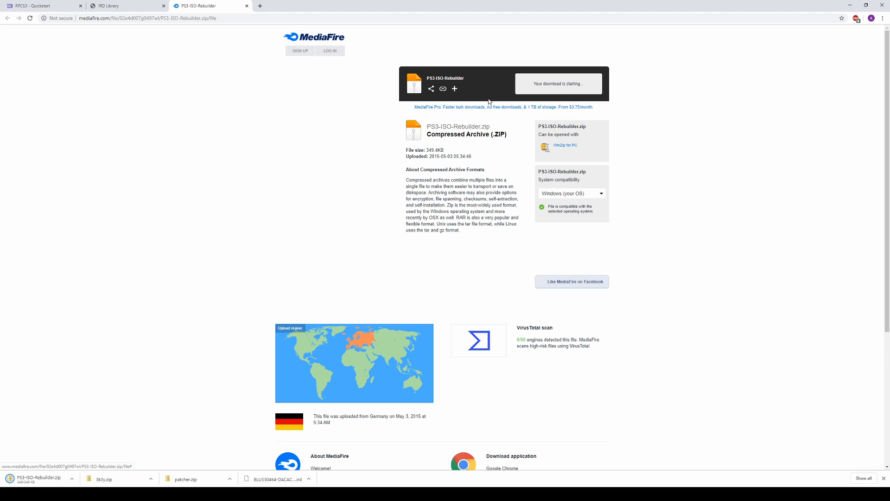
click(246, 6)
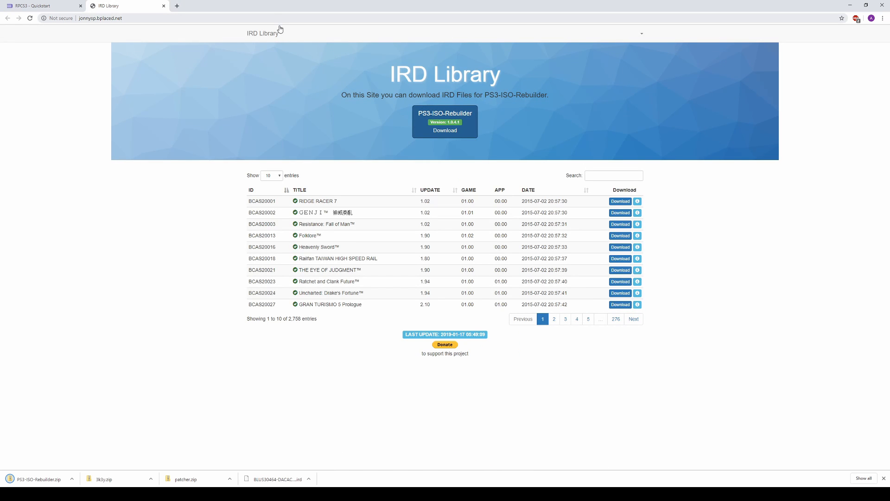
mouse_move(578, 174)
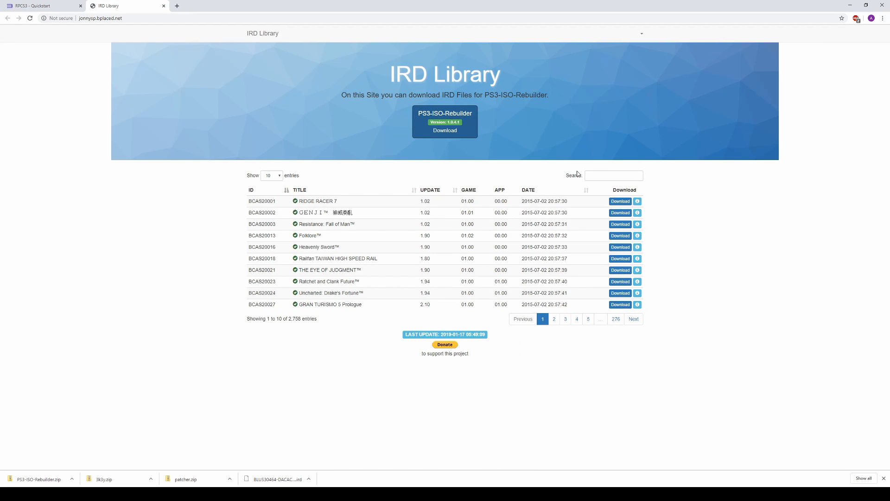
- Filter the IRD Library for BLUS30464 and open the Skate 3 Download link's context menu
click(612, 174)
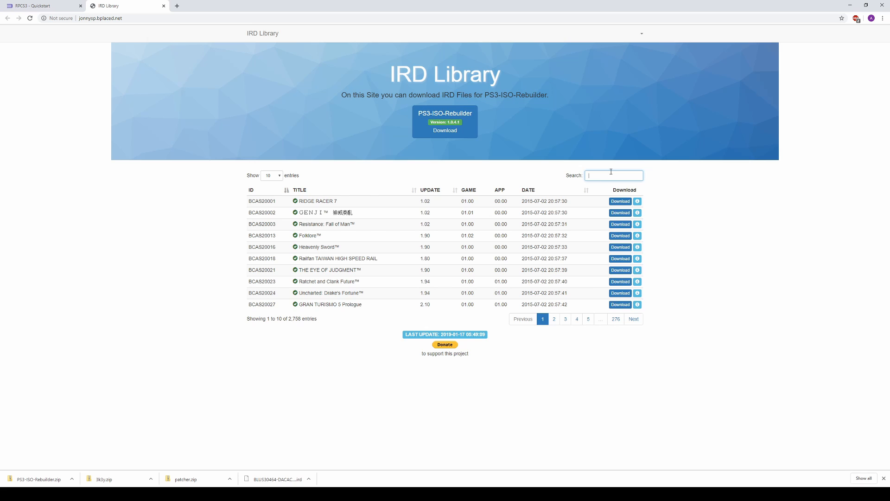
text(B)
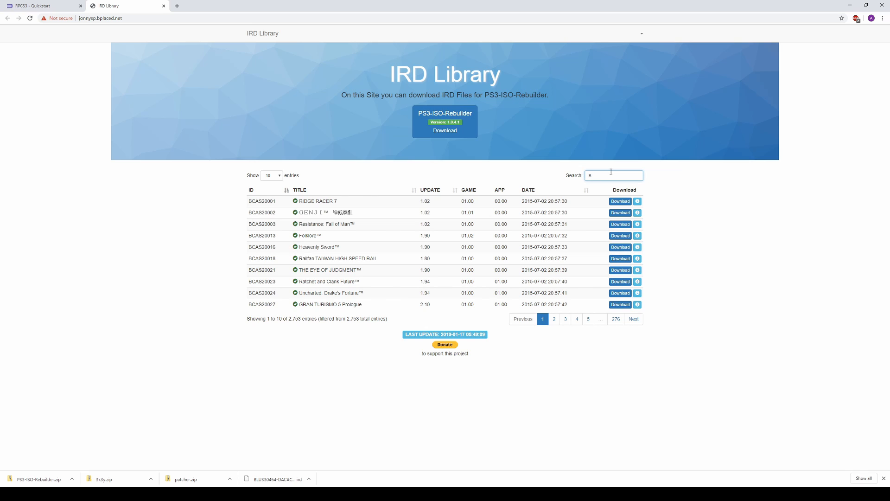
text(LUS)
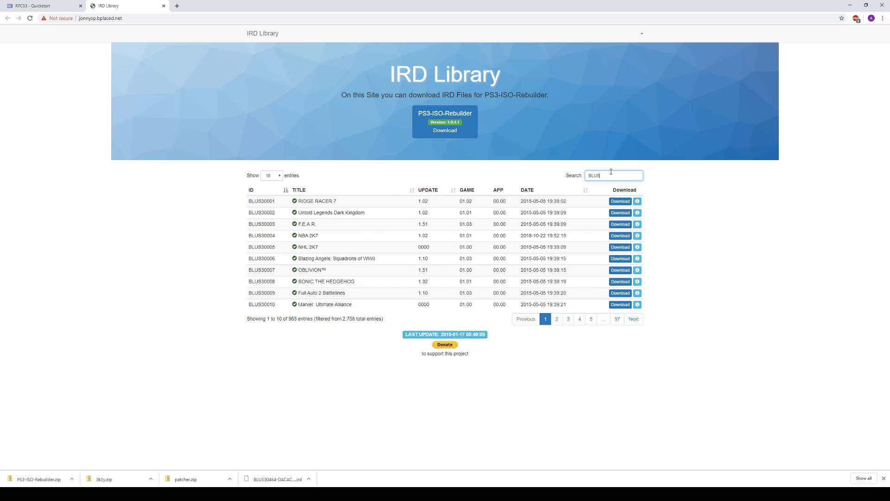
text(30464)
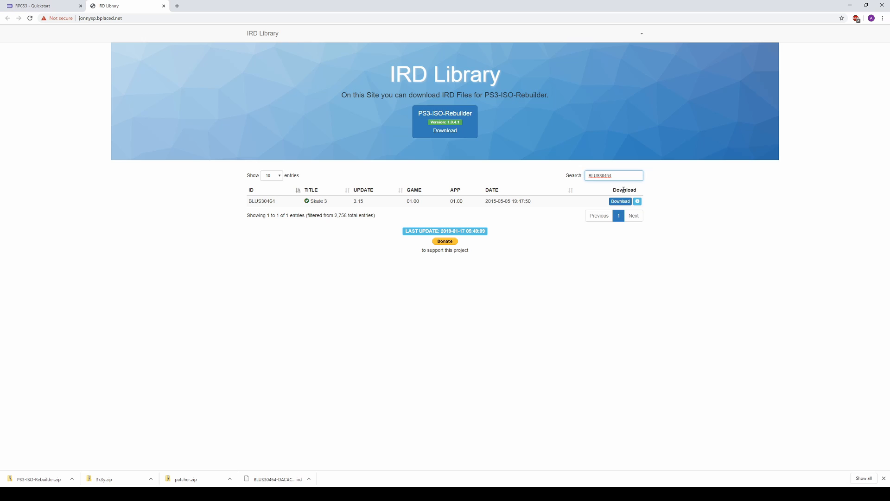
mouse_move(230, 203)
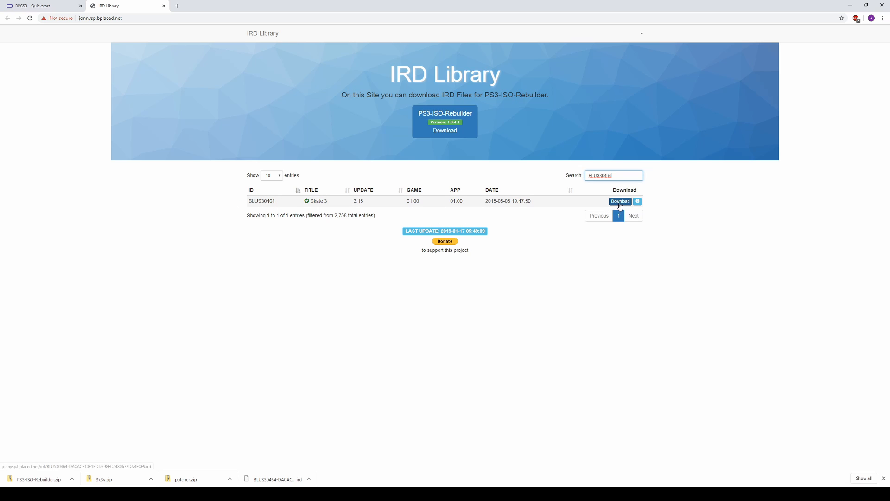
right_click(620, 200)
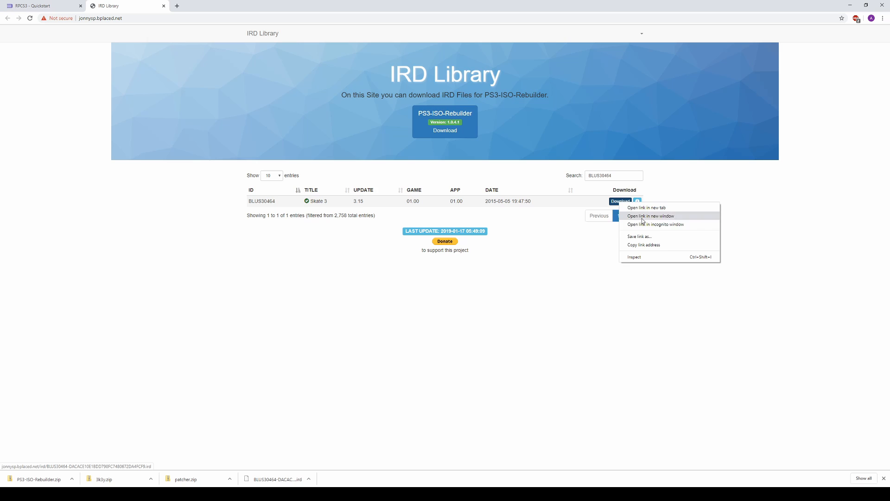
- Save the BLUS30464 Skate 3 IRD file into the Desktop IRDs folder
click(639, 237)
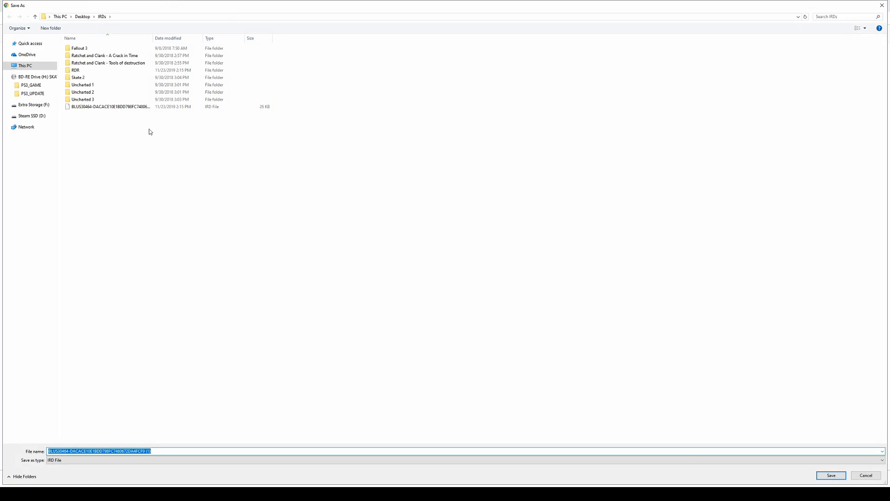
mouse_move(461, 275)
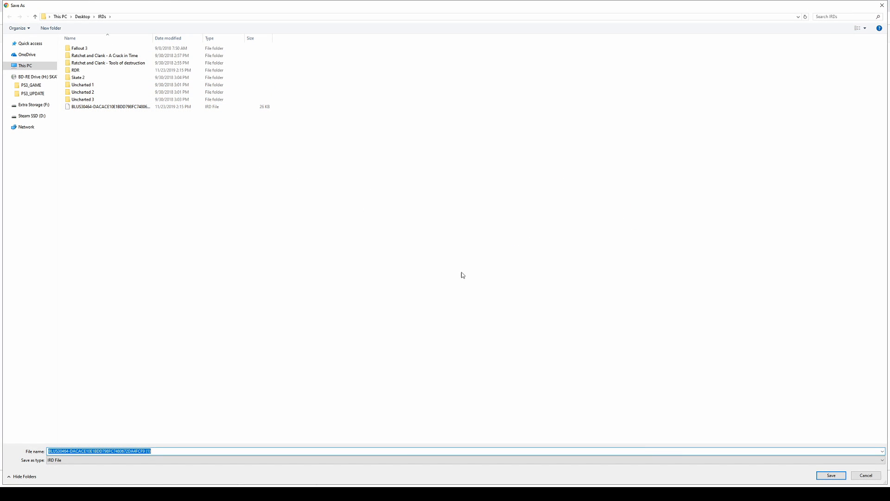
click(108, 107)
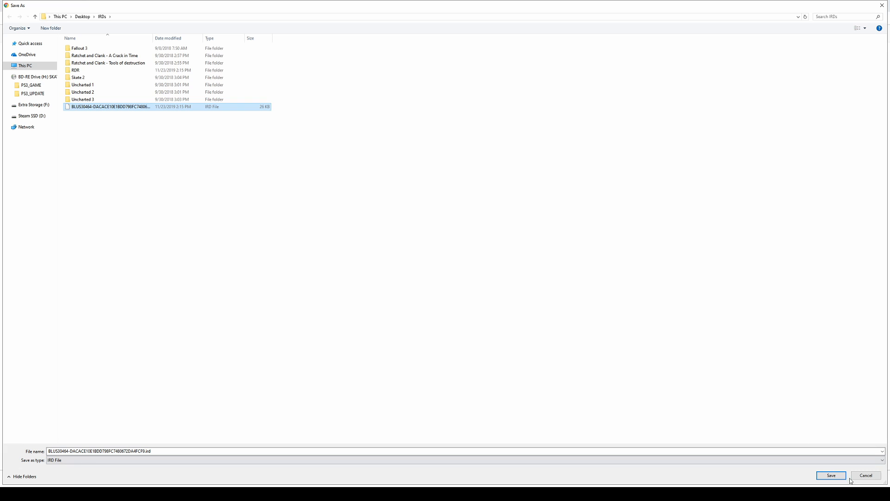
click(830, 476)
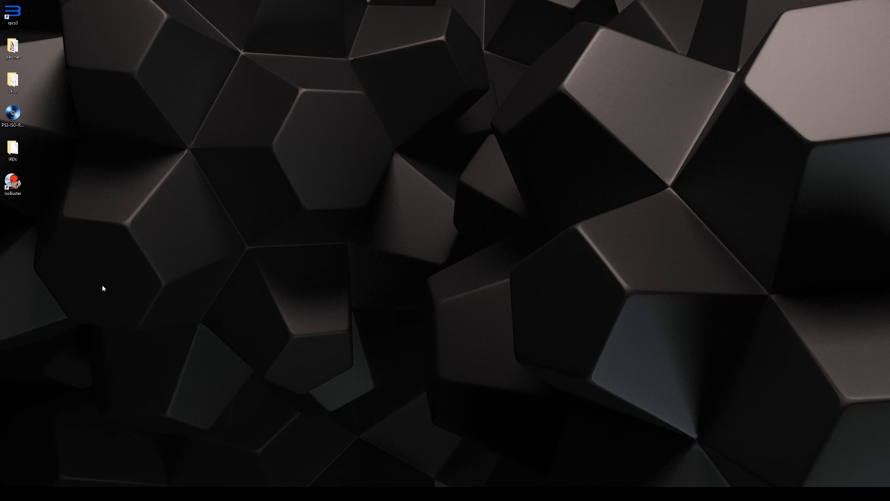
mouse_move(96, 283)
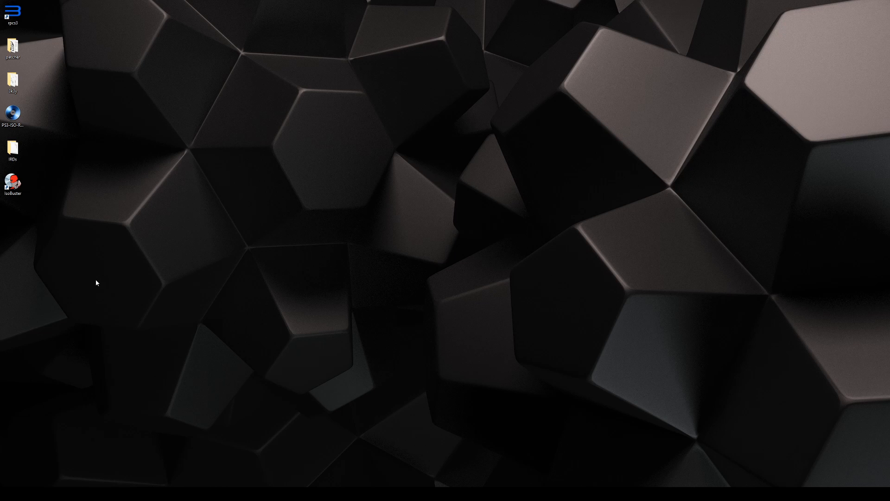
mouse_move(25, 199)
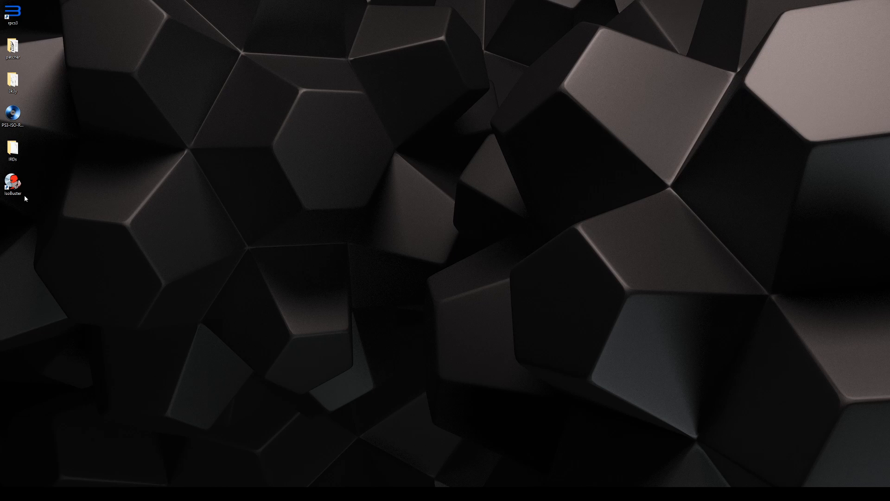
- Extract the Skate 3 disc's Track 01 user data (*.iso) to the Desktop with IsoBuster, then close it
double_click(13, 180)
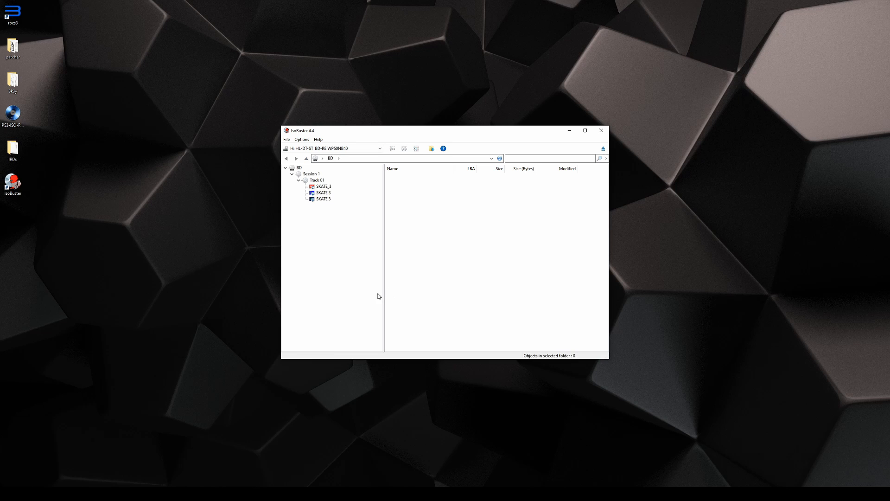
mouse_move(323, 220)
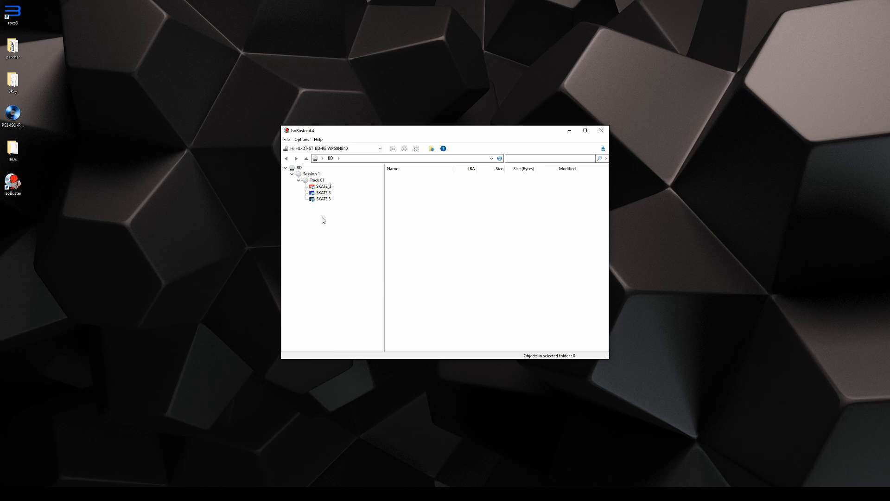
mouse_move(347, 204)
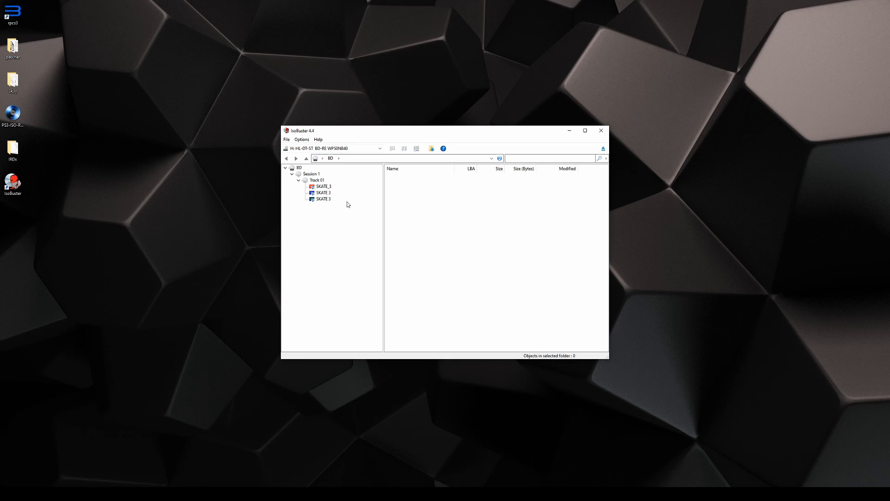
right_click(316, 179)
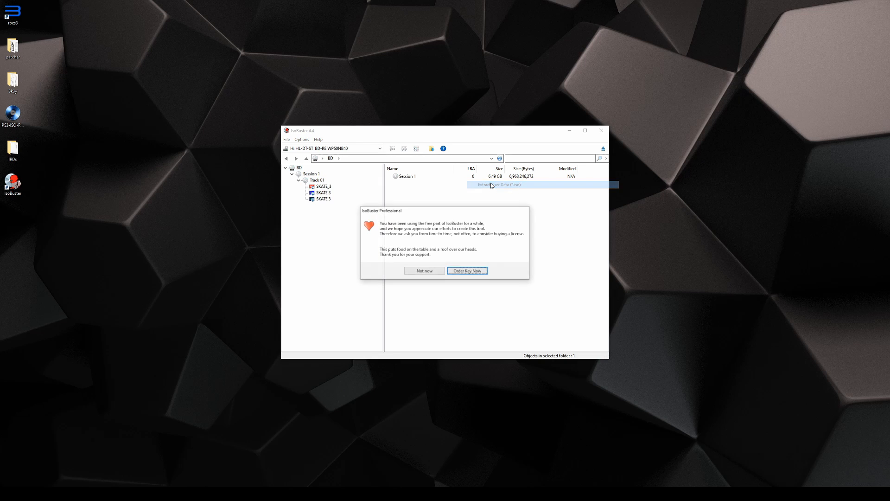
click(424, 270)
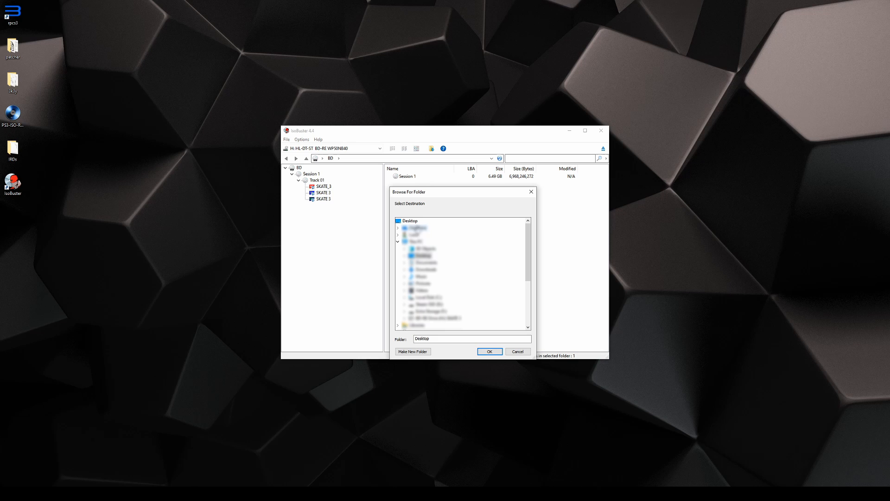
click(488, 351)
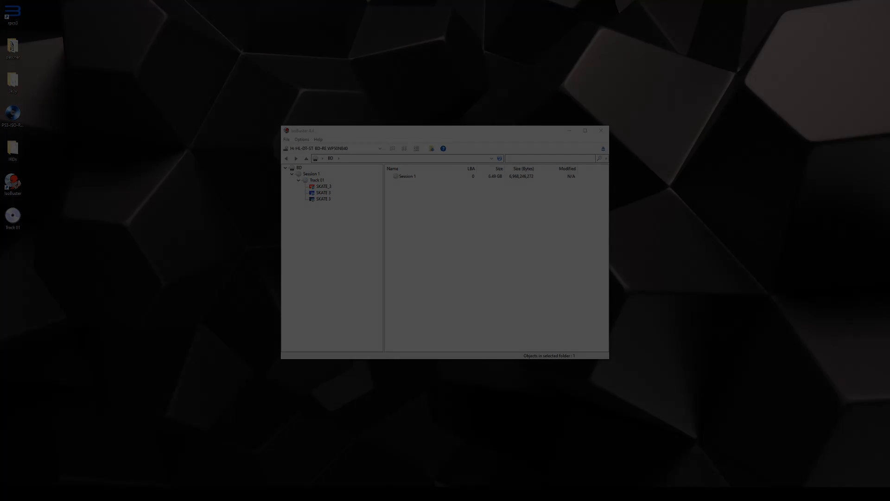
click(601, 131)
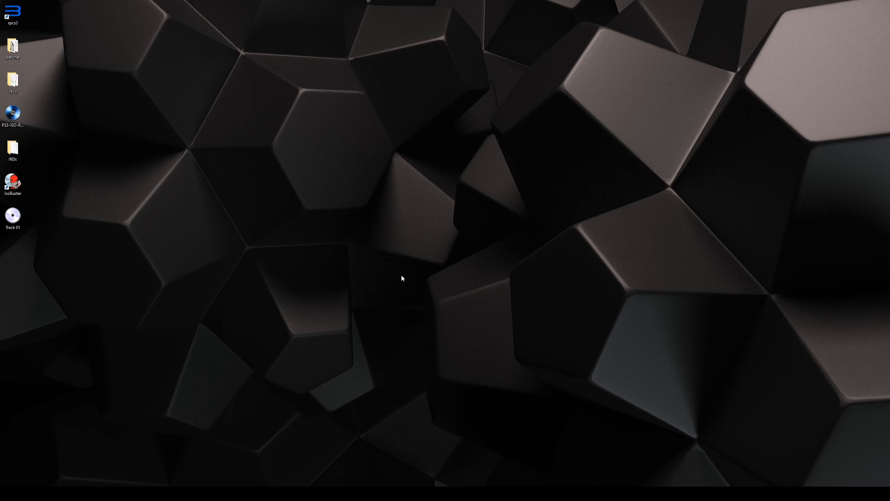
mouse_move(26, 242)
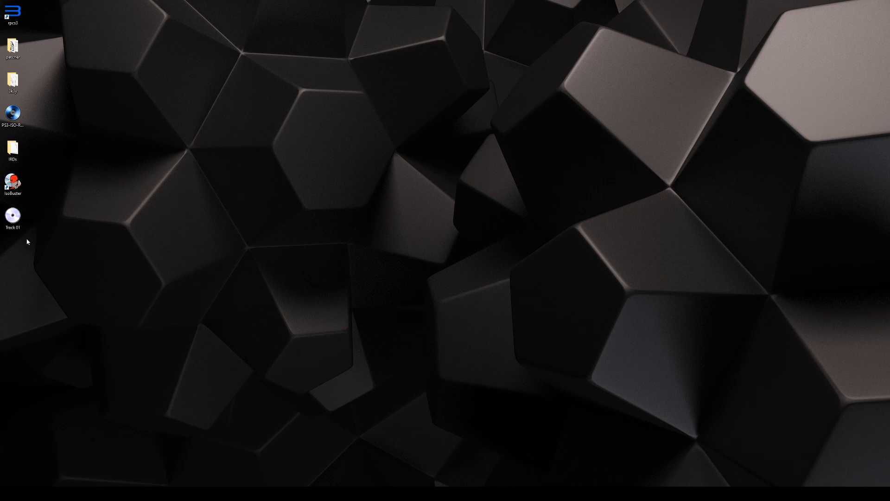
mouse_move(38, 235)
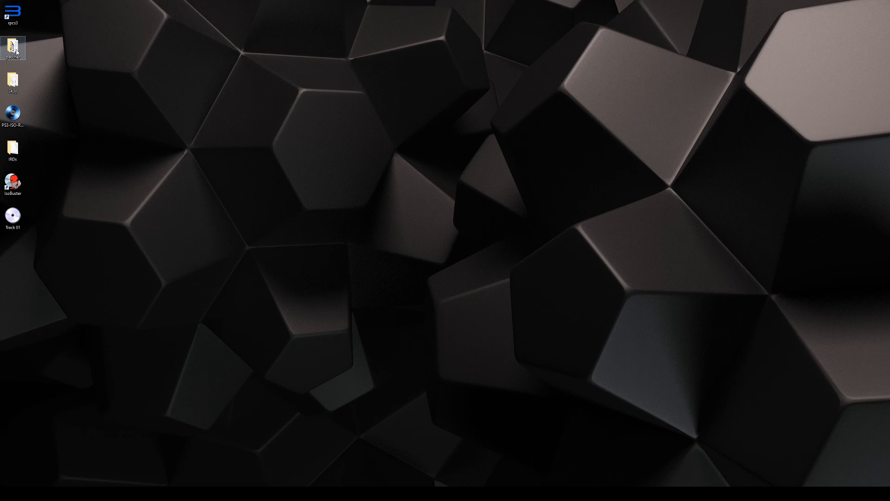
- Open the patcher folder from the Desktop in File Explorer
double_click(12, 47)
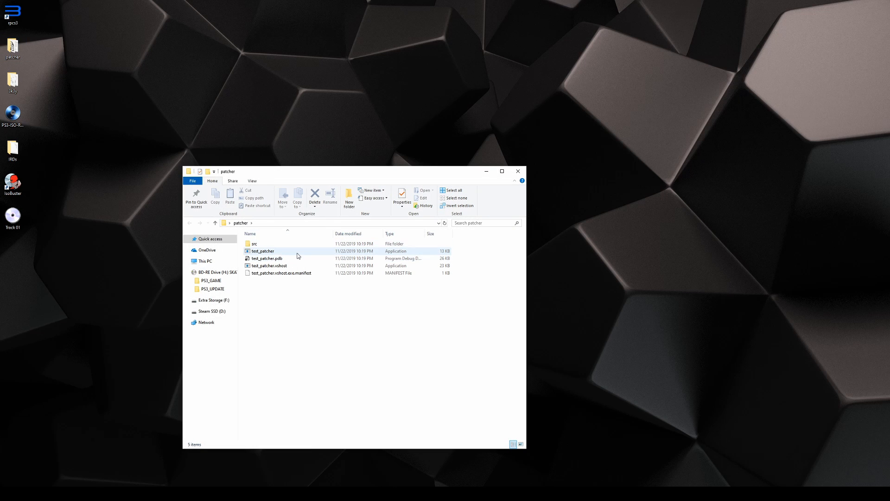
- Launch test_patcher and load the Track 01 ISO image from the Desktop
double_click(262, 251)
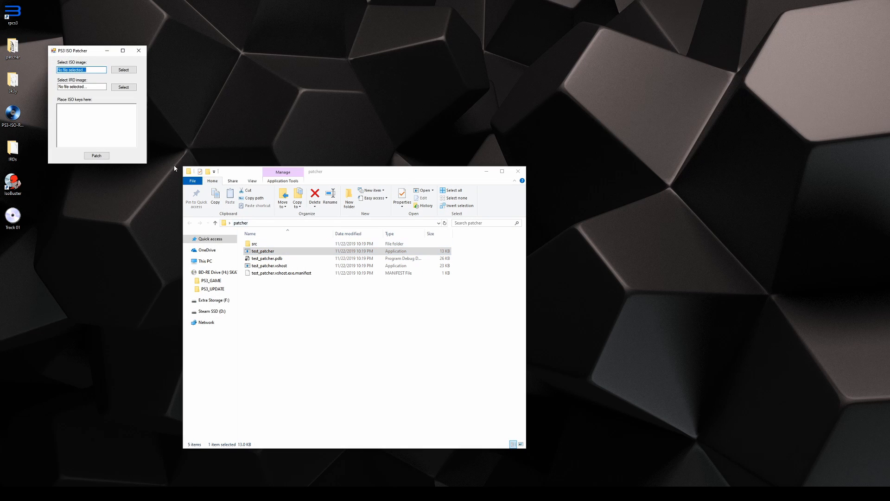
mouse_move(133, 79)
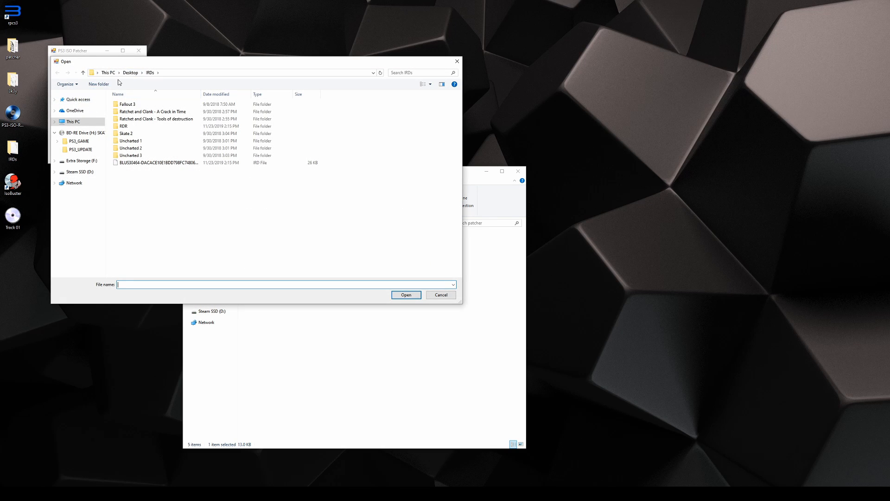
click(131, 72)
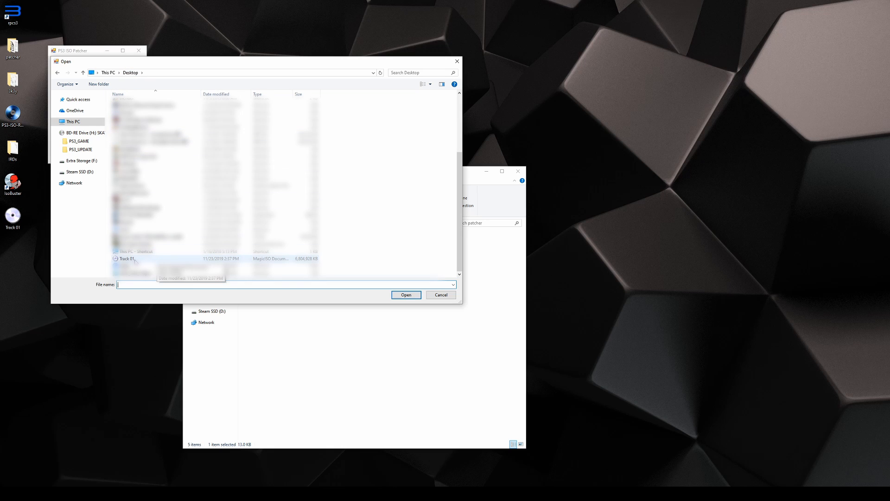
click(405, 293)
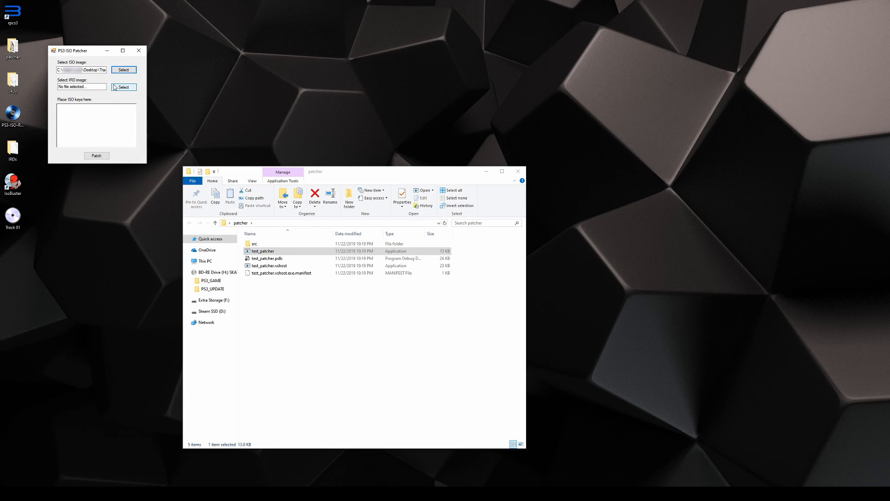
mouse_move(119, 96)
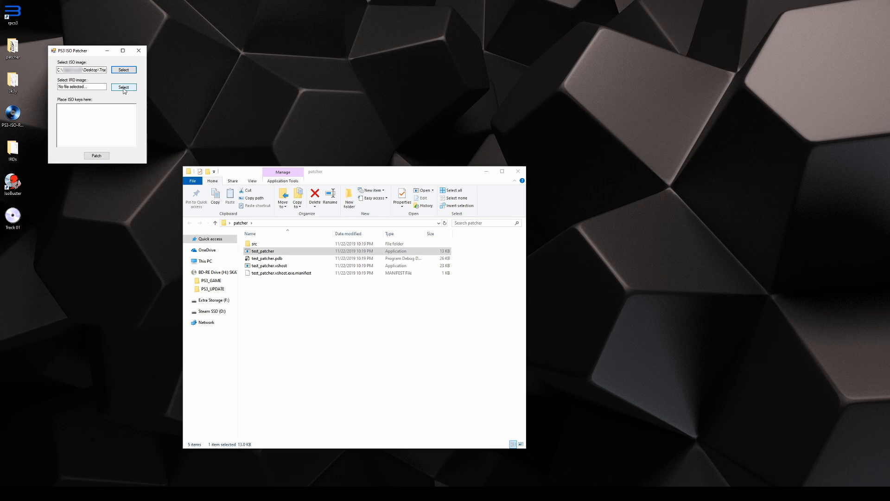
- Load the BLUS30464 IRD file and patch the ISO with its keys
click(123, 86)
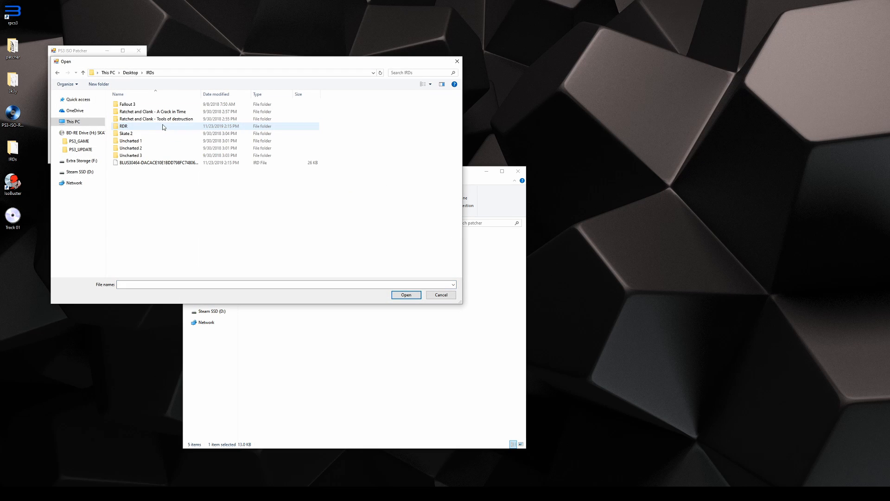
click(156, 163)
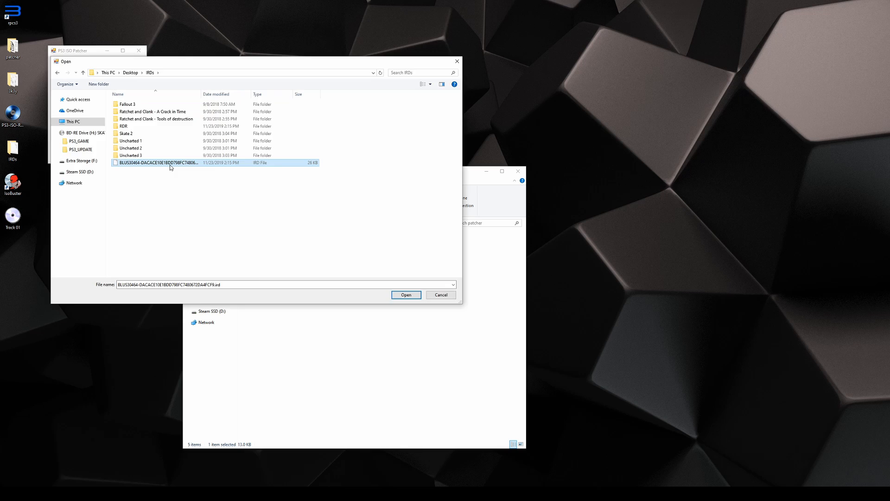
click(405, 294)
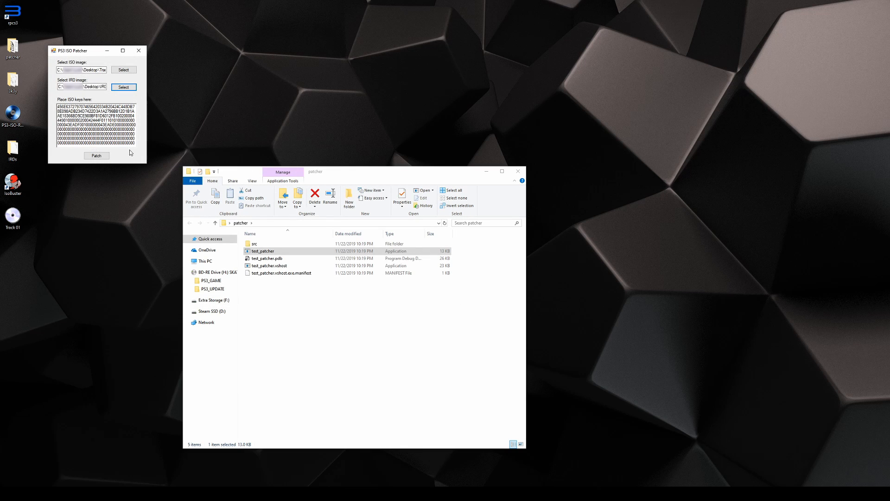
mouse_move(133, 152)
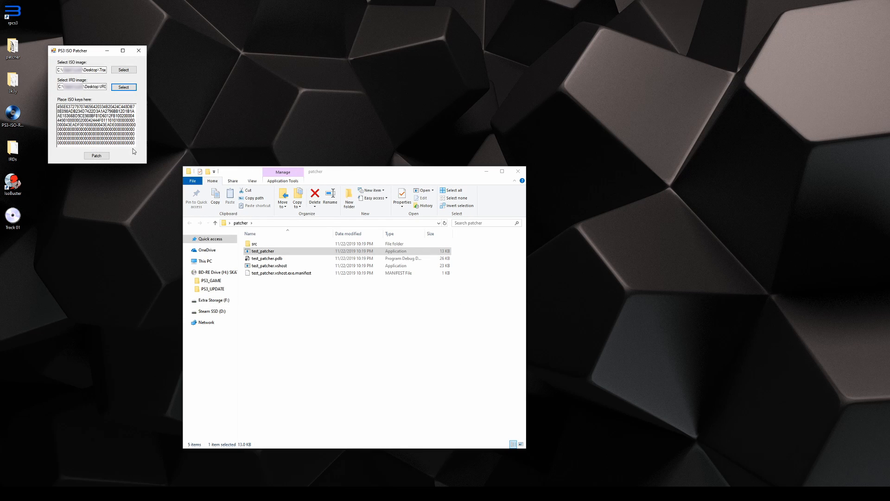
mouse_move(108, 164)
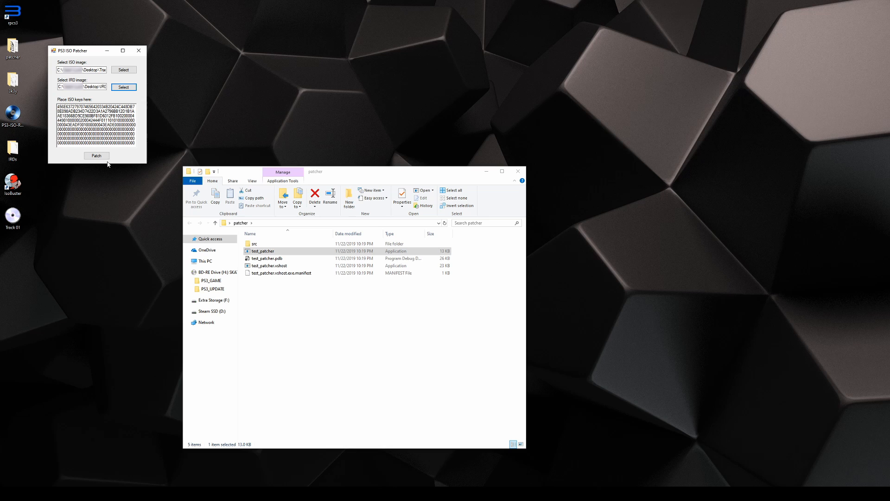
click(96, 156)
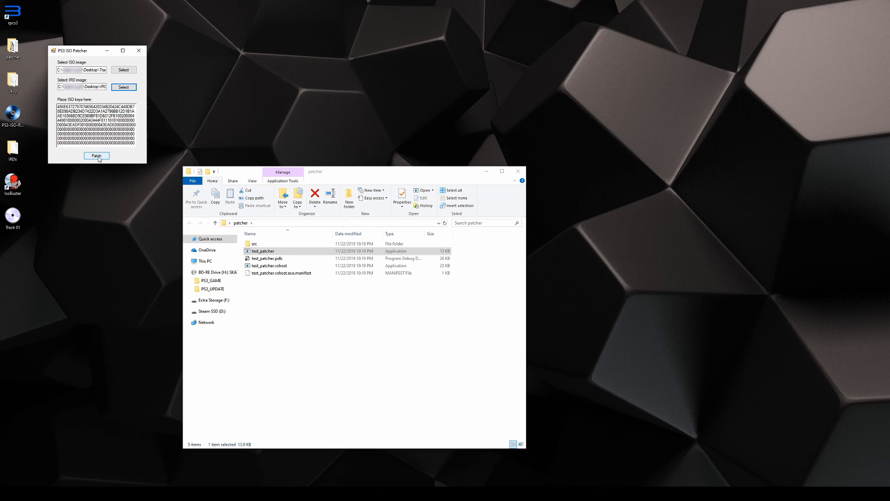
click(96, 156)
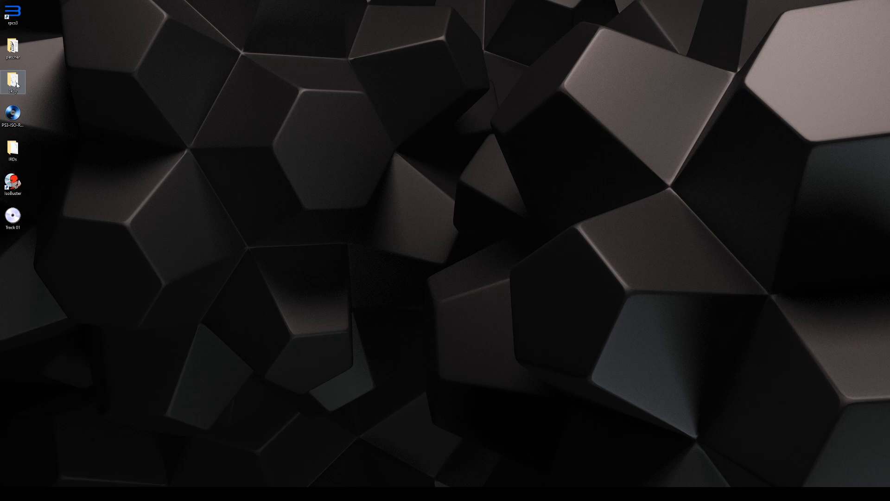
- Run IsoTools from the 3k3y folder, decrypt Track 01 via ISO Crypto, then close it
double_click(13, 82)
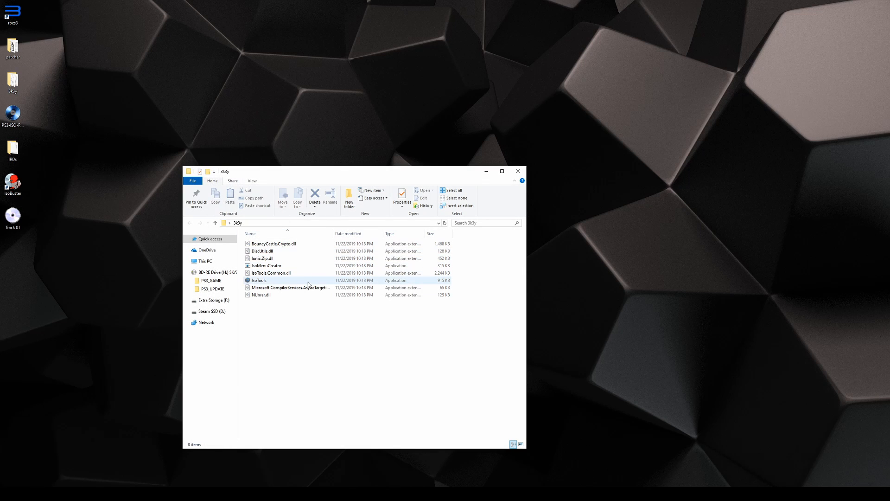
double_click(259, 280)
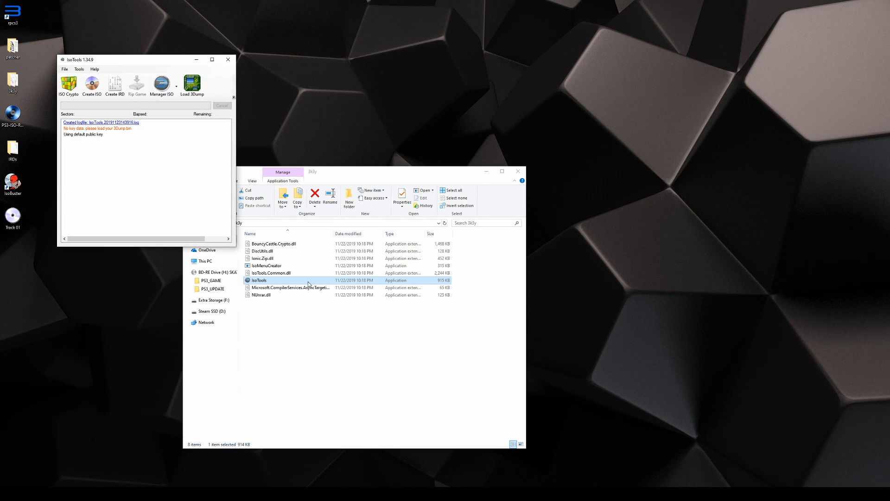
mouse_move(68, 85)
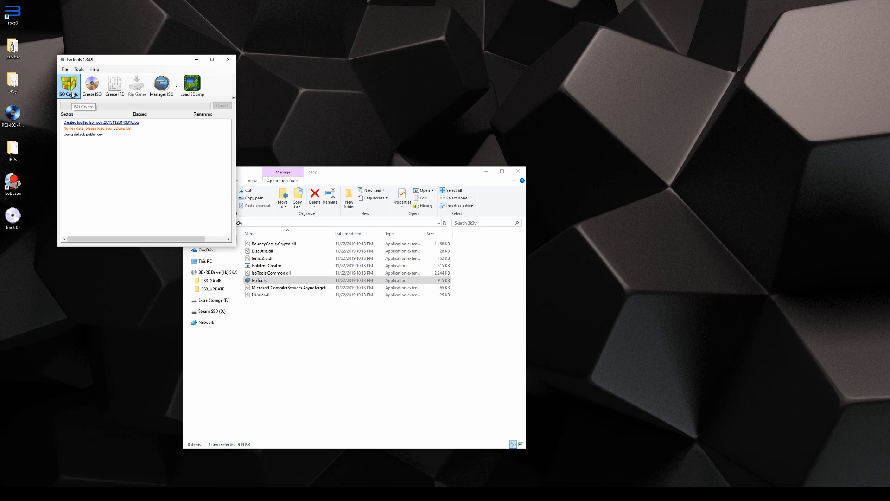
click(67, 84)
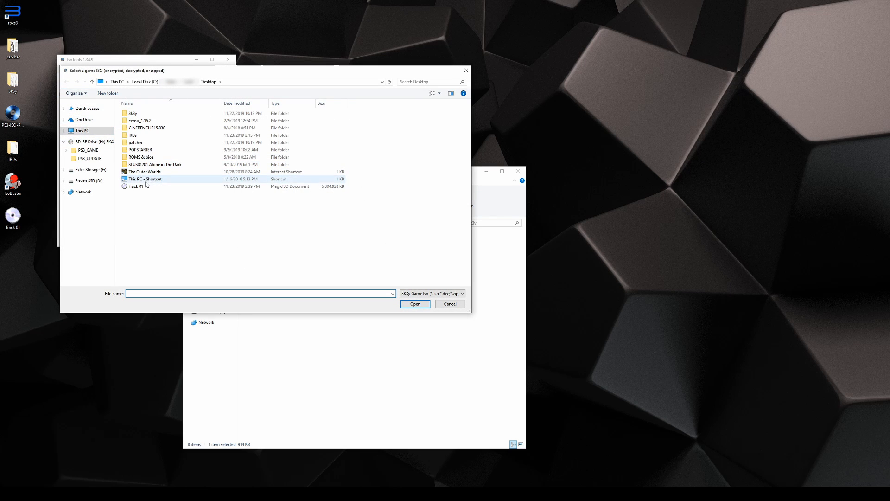
click(136, 186)
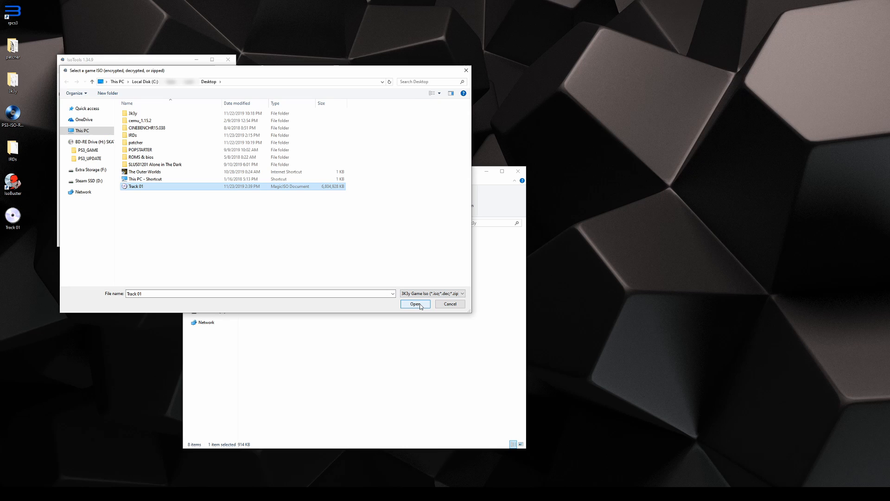
click(414, 304)
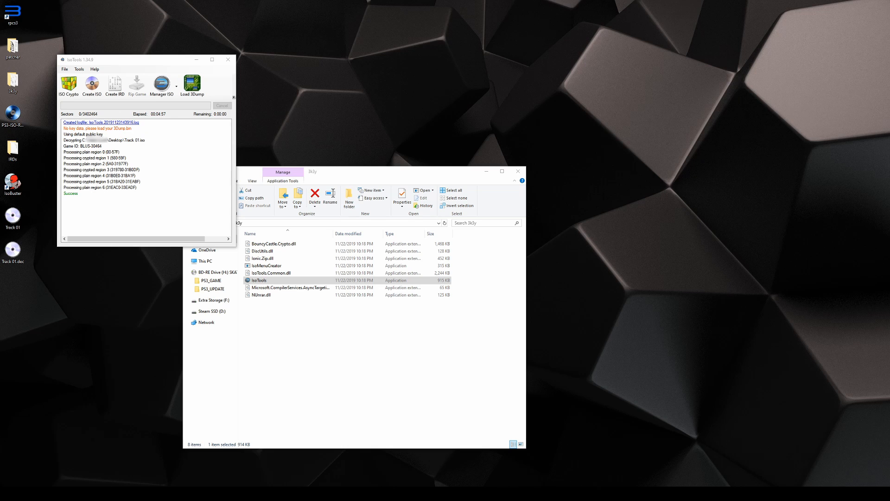
mouse_move(76, 203)
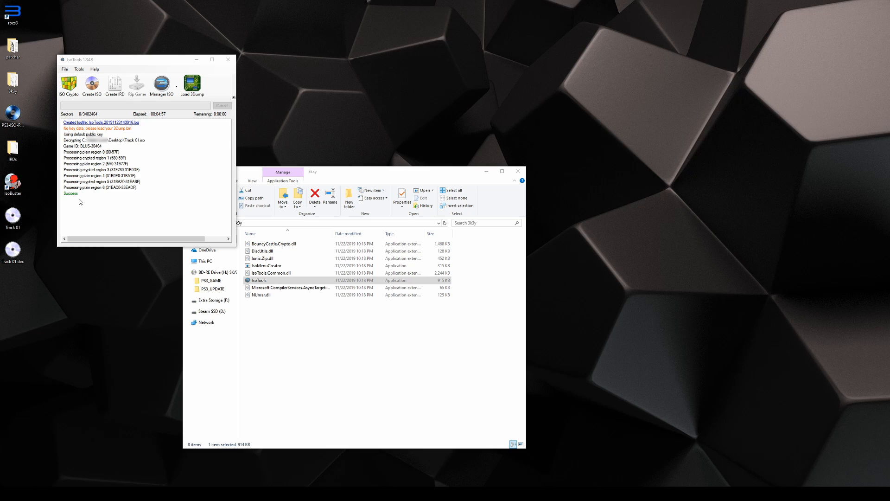
mouse_move(276, 130)
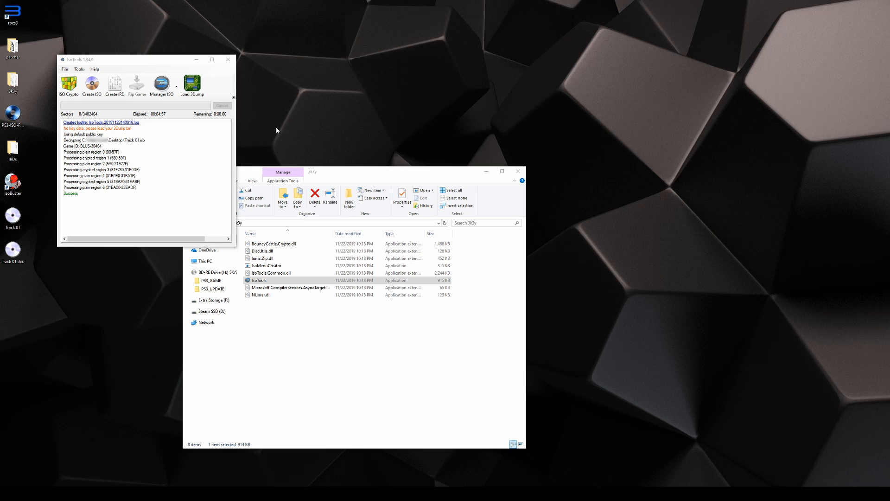
click(228, 58)
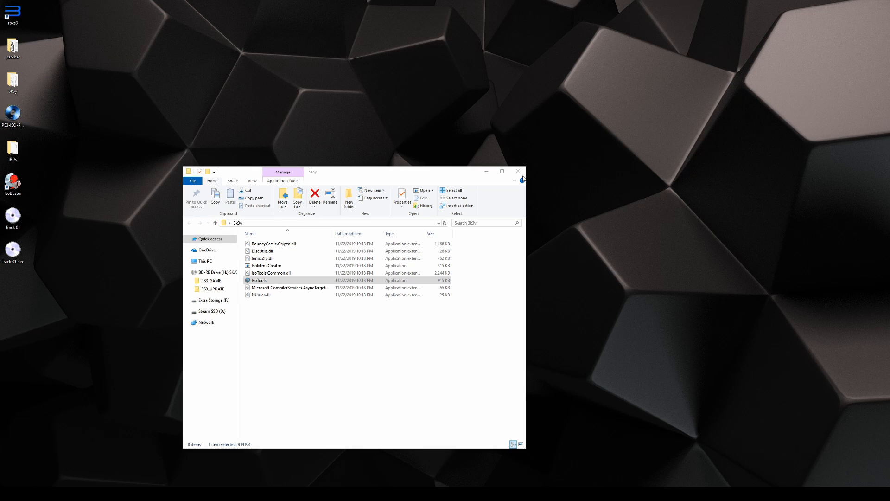
- Close the 3k3y folder window and launch PS3-ISO-Rebuilder from the desktop
click(518, 171)
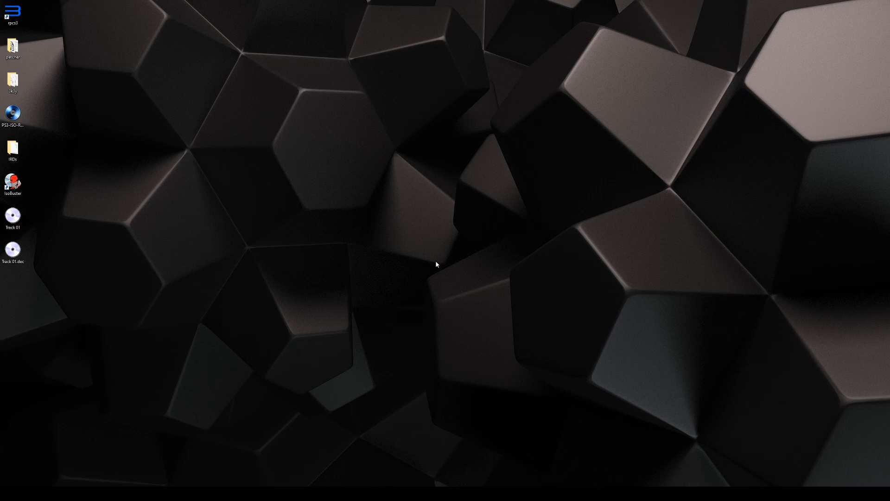
mouse_move(31, 263)
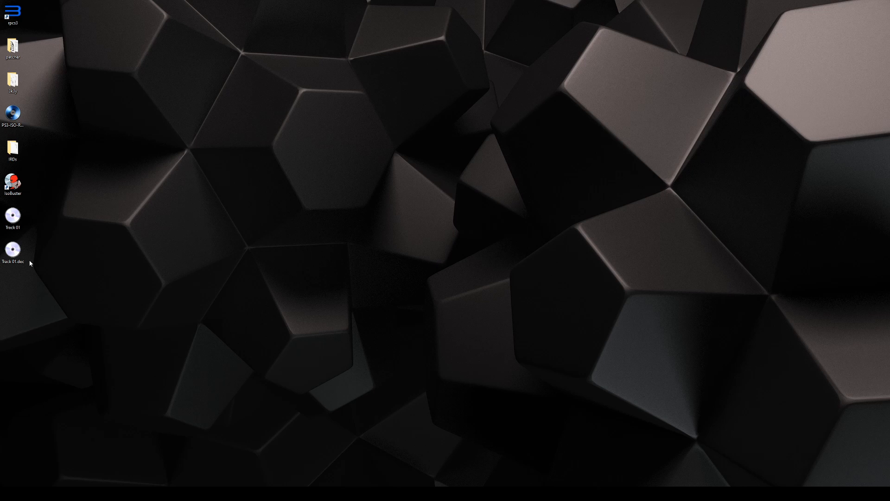
mouse_move(29, 262)
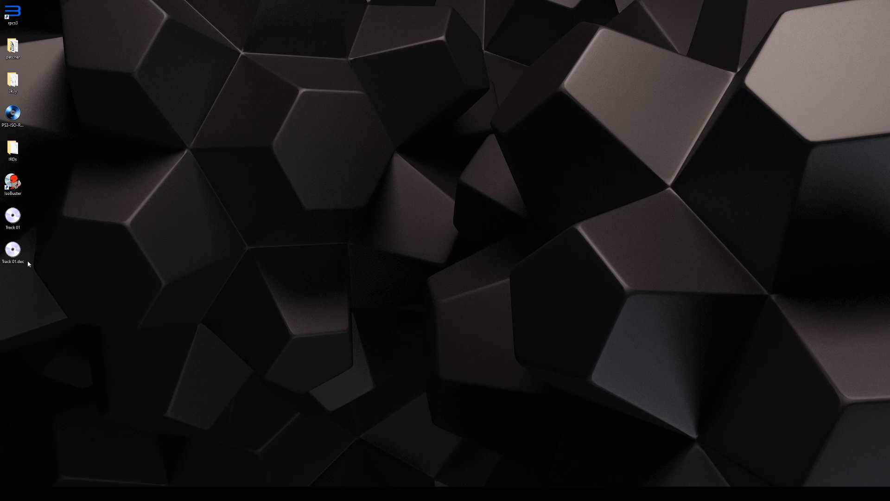
mouse_move(36, 172)
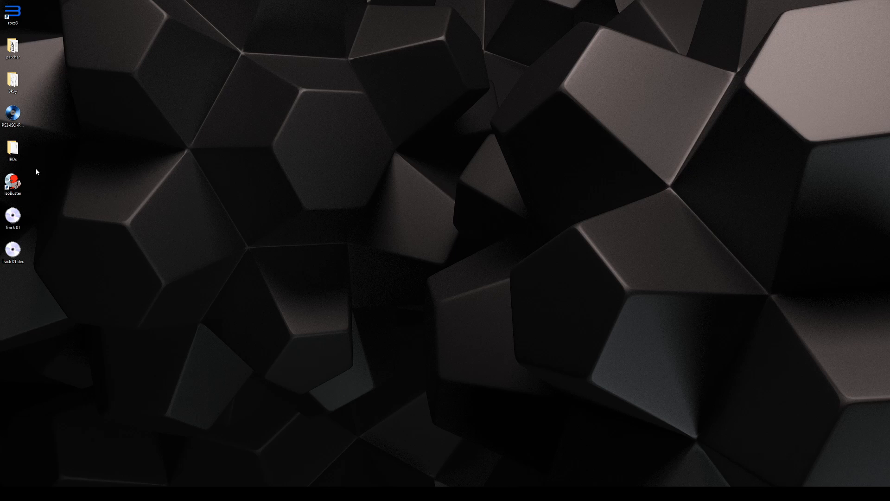
mouse_move(27, 123)
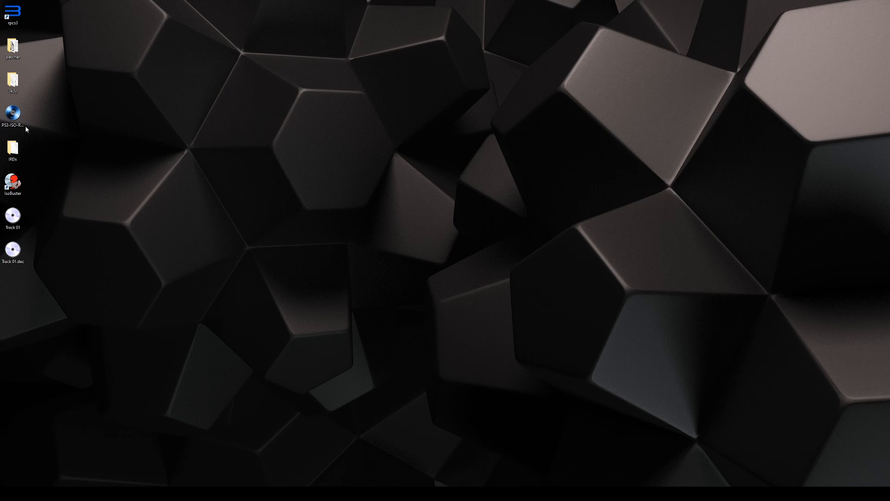
double_click(12, 113)
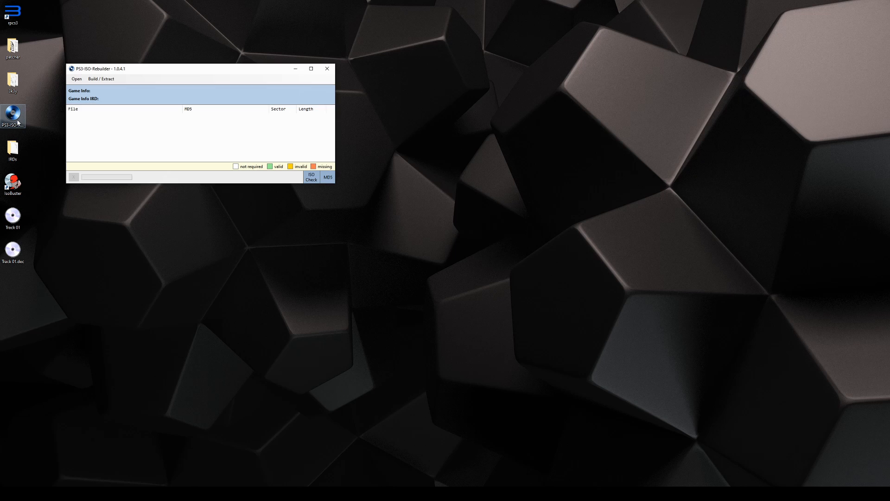
- Load the decrypted Track 01.dec image into PS3-ISO-Rebuilder and review the check results
click(77, 79)
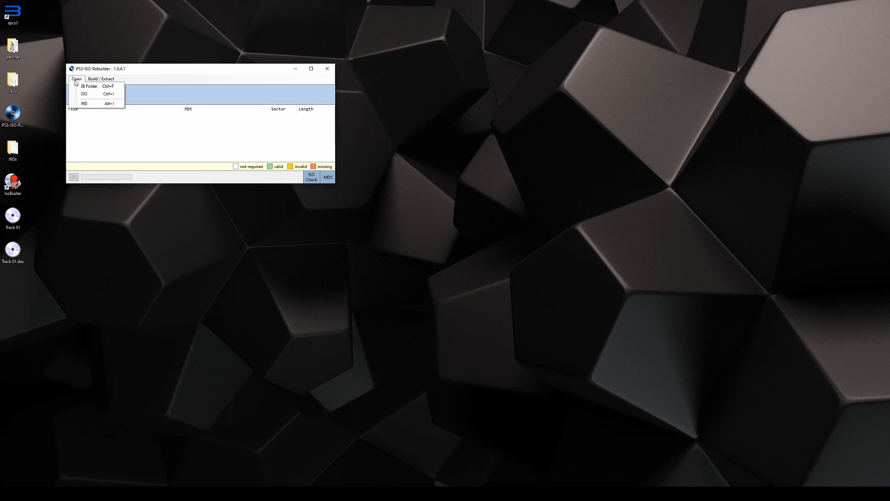
click(84, 94)
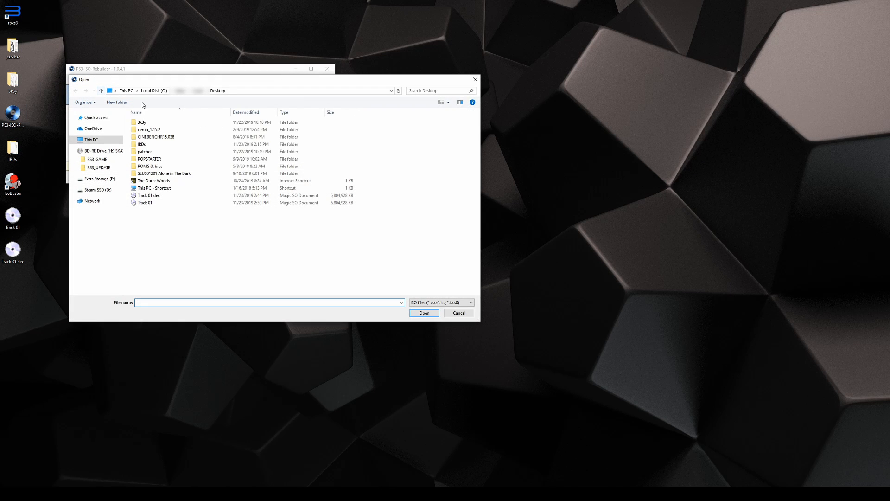
click(149, 195)
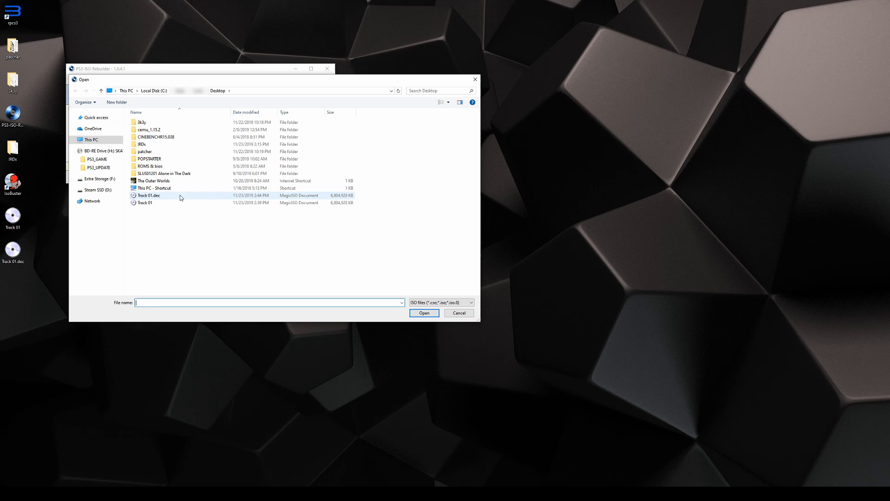
click(423, 313)
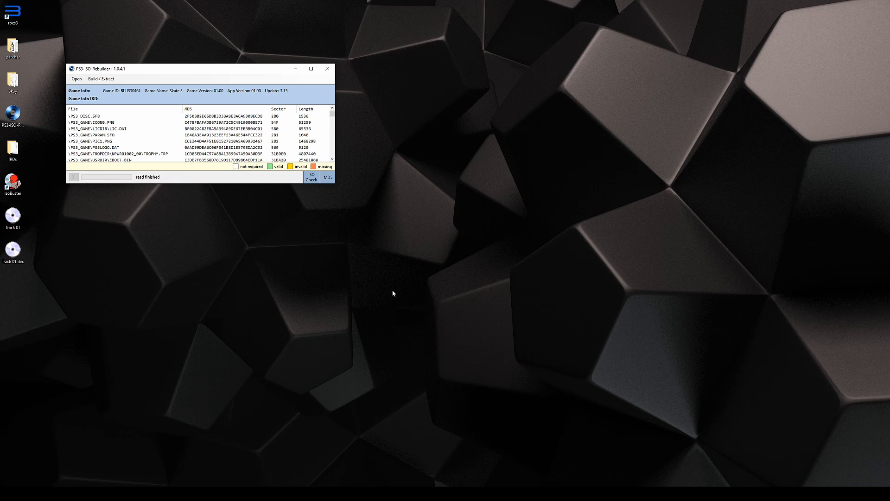
mouse_move(318, 167)
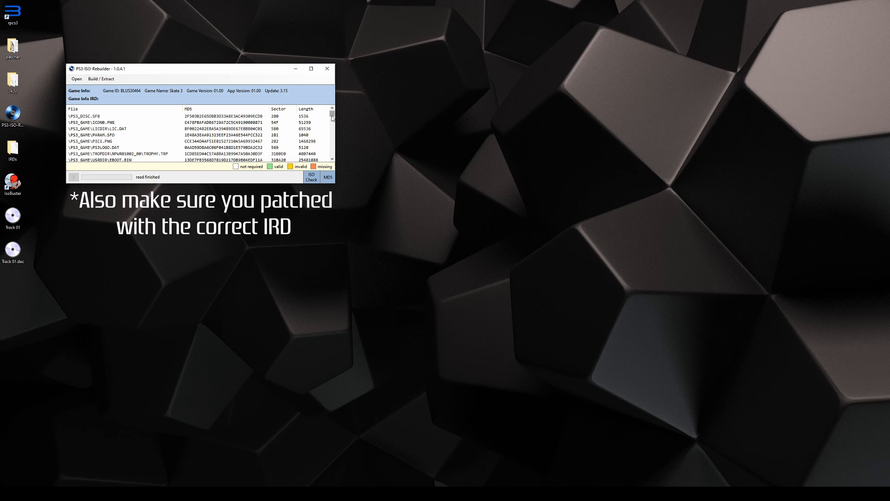
scroll(down, 3)
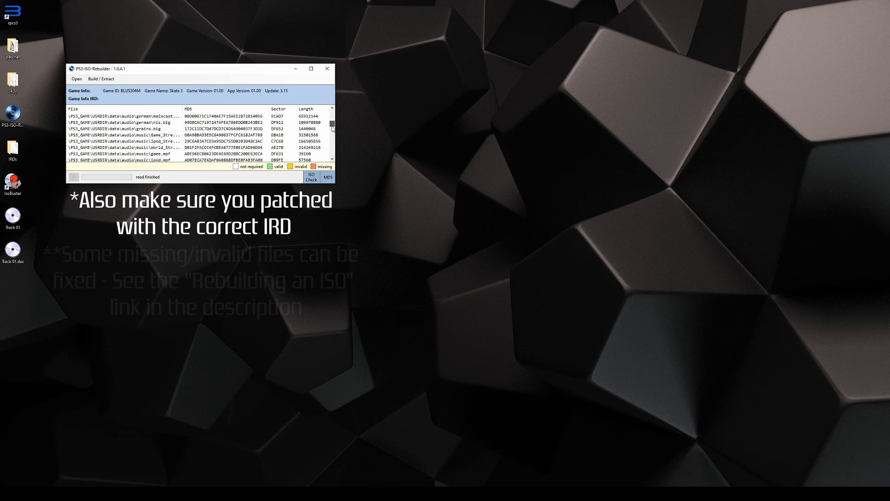
scroll(down, 3)
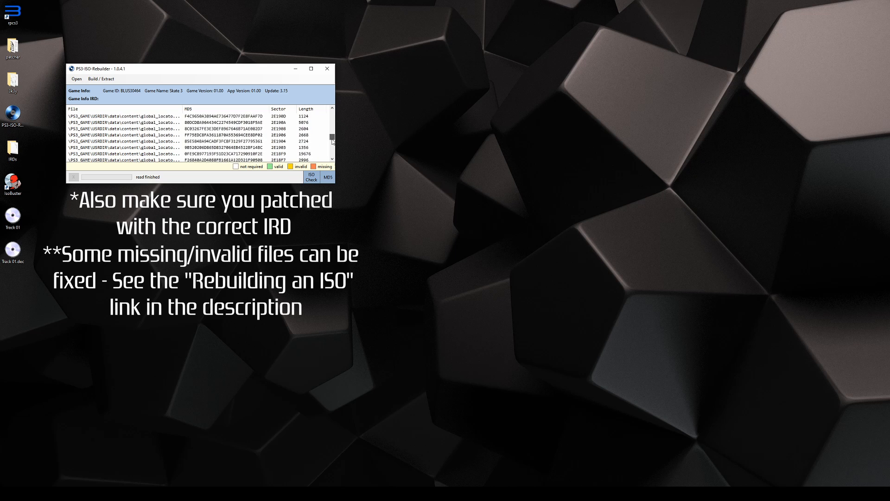
scroll(down, 3)
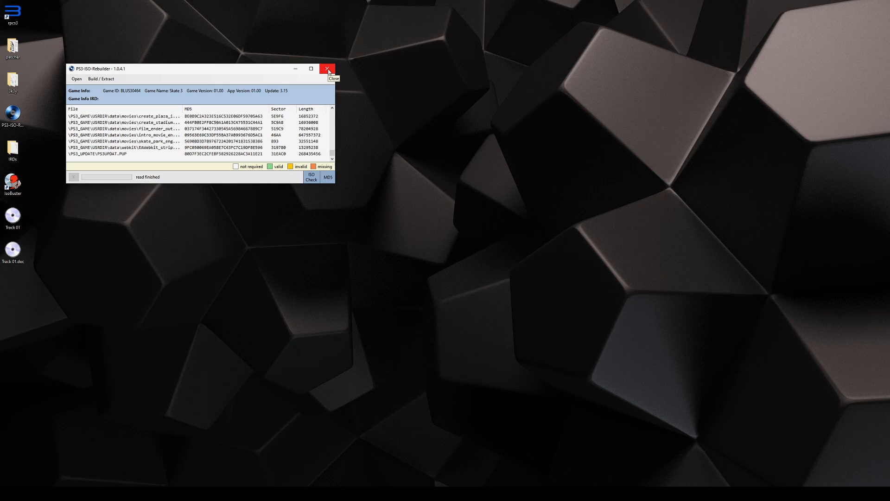
- Close the rebuilder, launch IsoTools from the 3k3y folder, and choose Extract ISO
click(327, 68)
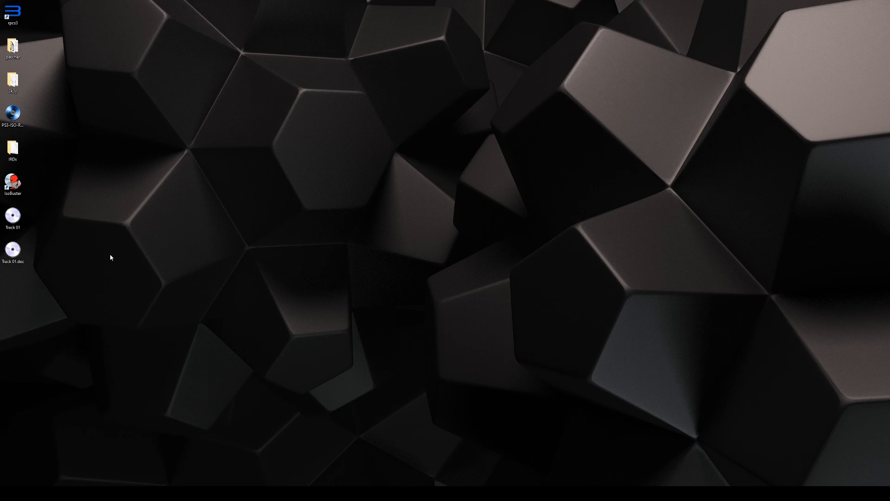
mouse_move(31, 93)
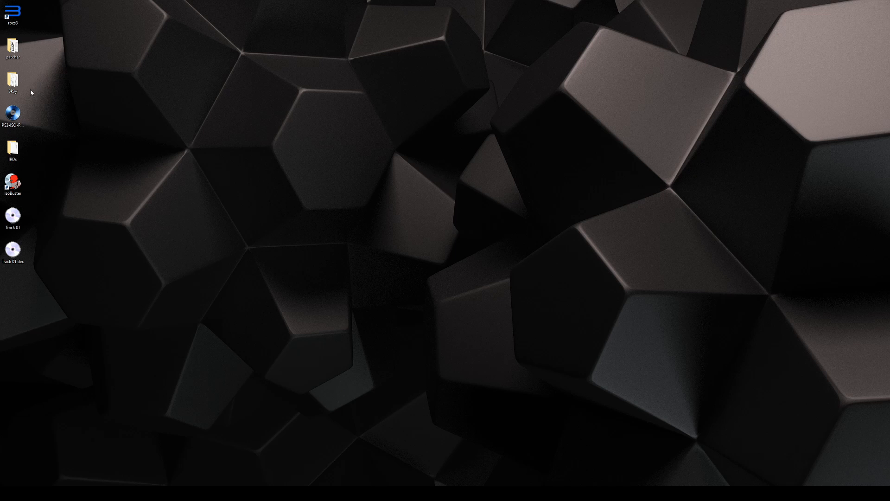
double_click(12, 81)
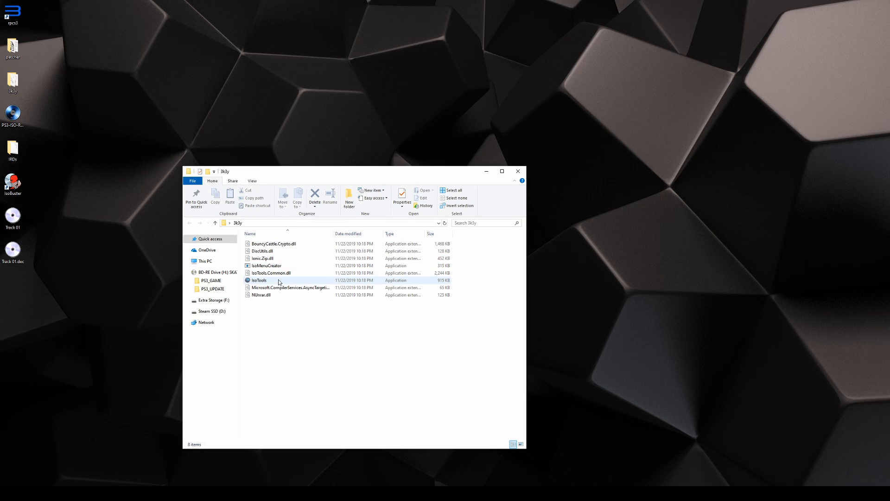
double_click(259, 279)
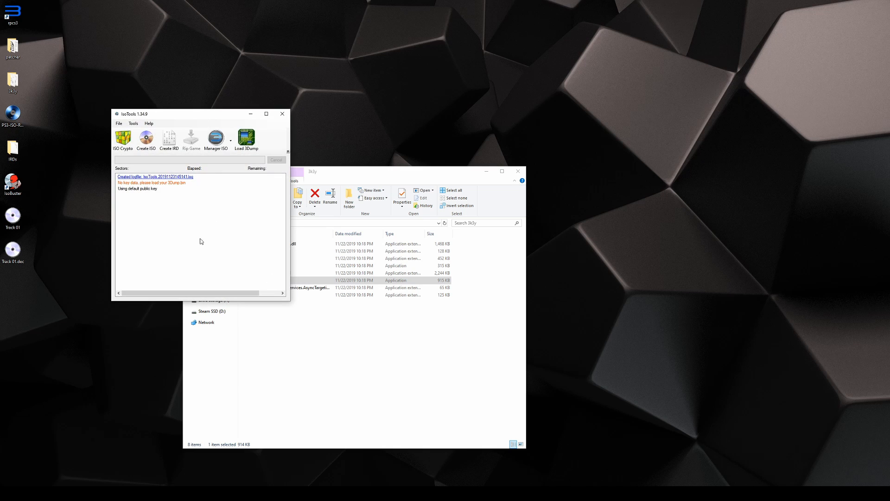
click(133, 124)
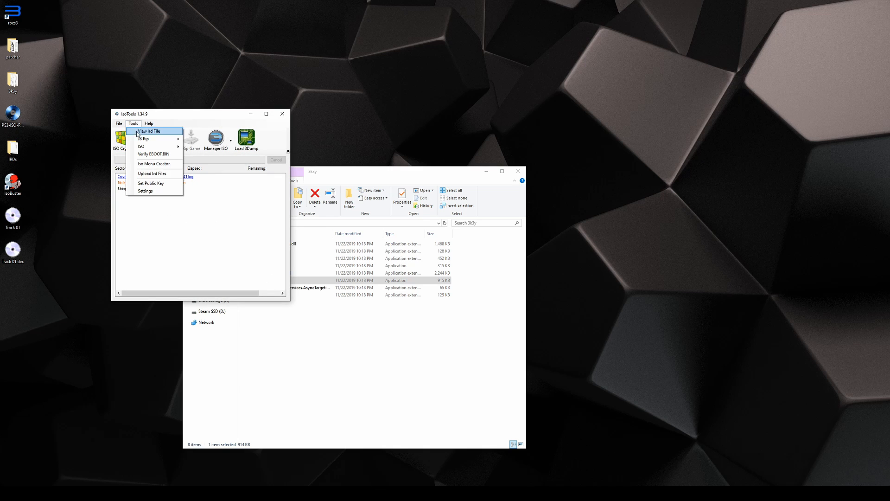
mouse_move(141, 147)
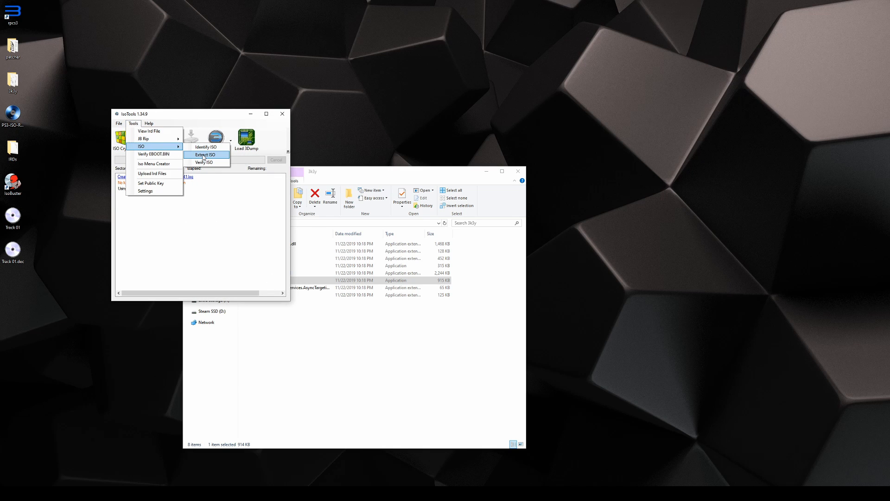
click(205, 155)
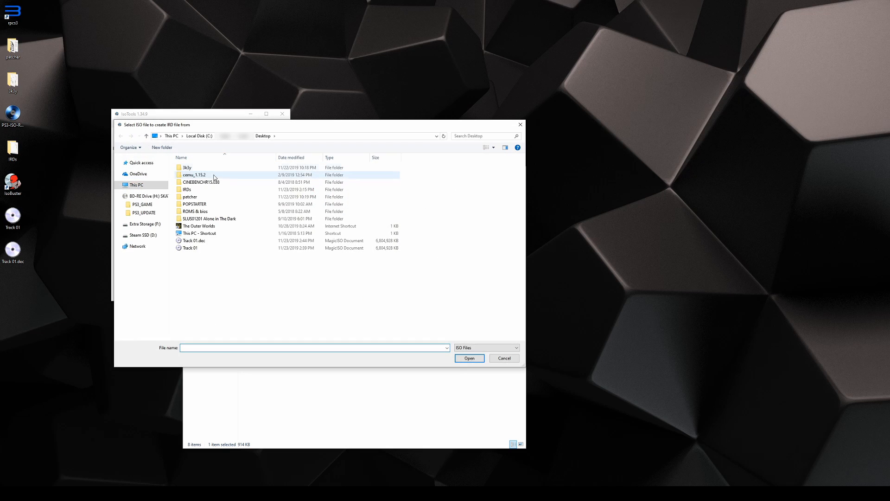
- Extract Track 01.dec into a new desktop folder, then close IsoTools
click(194, 240)
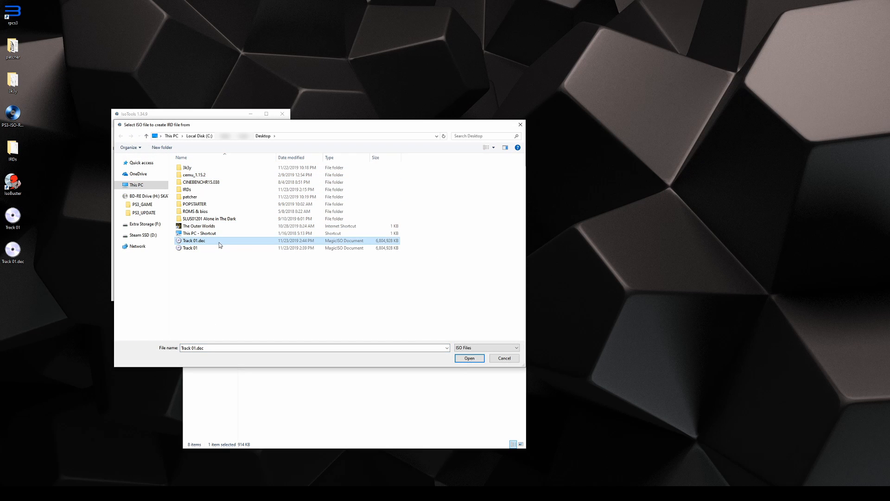
click(469, 358)
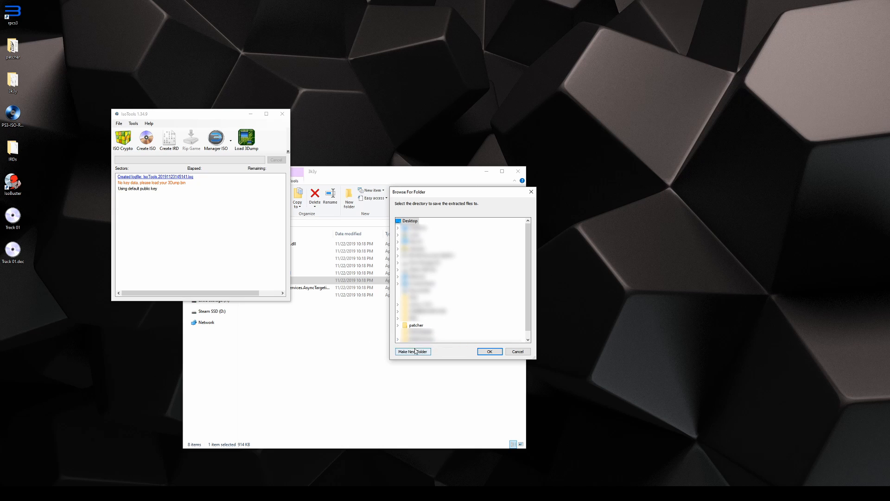
click(412, 351)
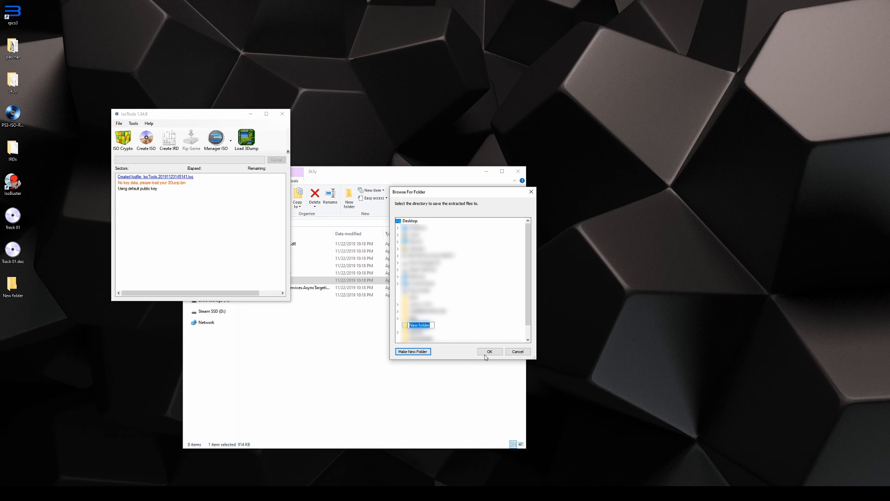
click(490, 351)
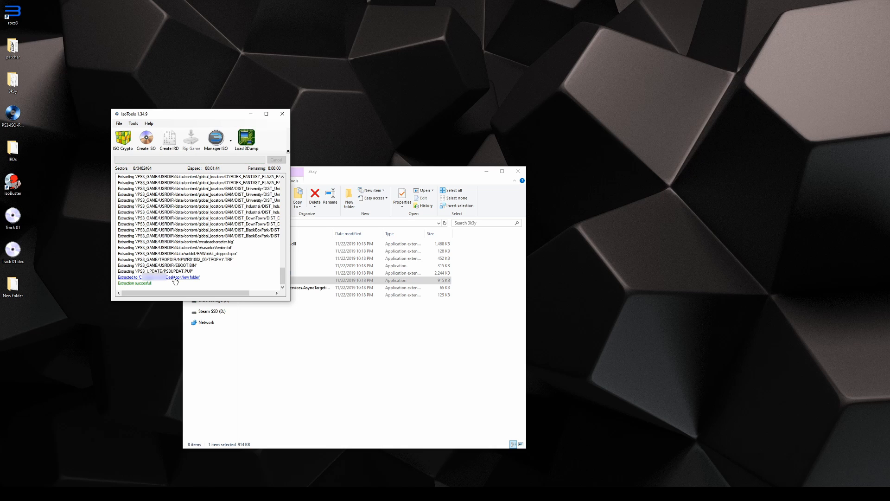
mouse_move(153, 288)
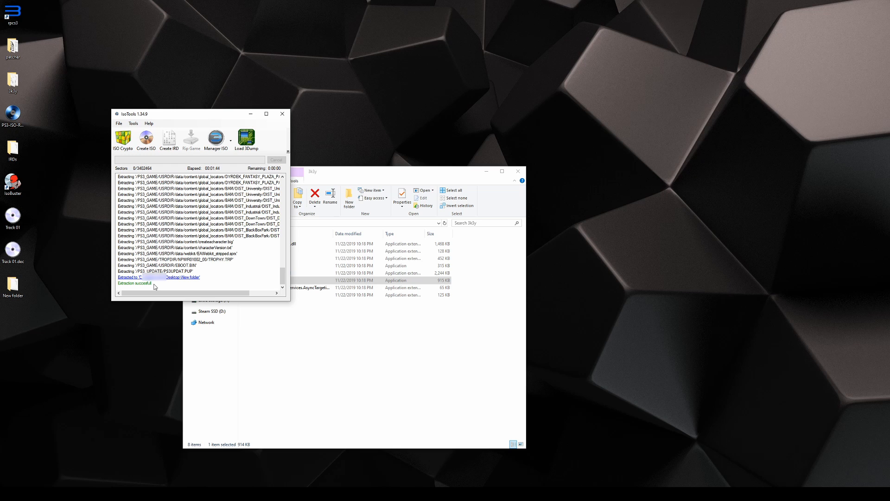
click(282, 113)
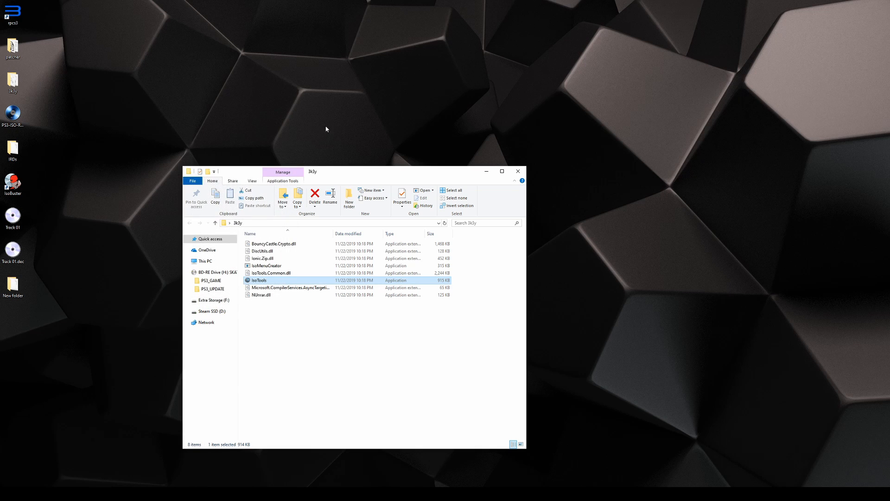
- Close the 3k3y window and open the extracted New folder on the desktop
click(517, 171)
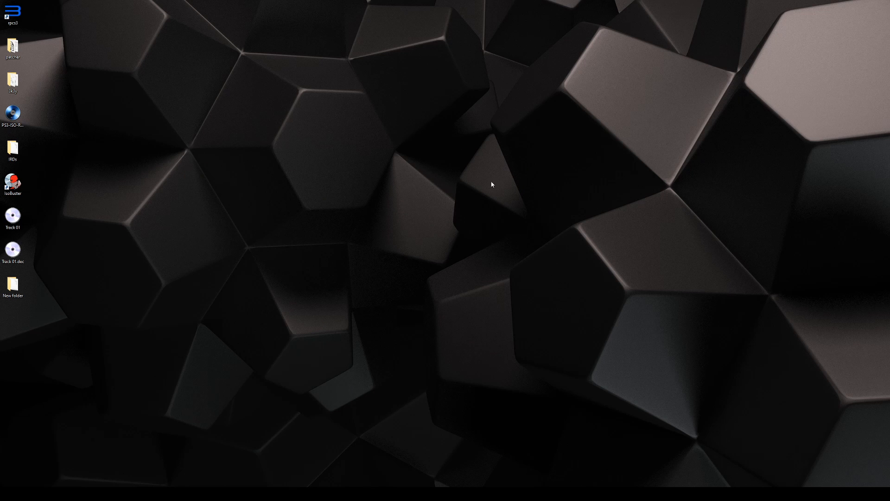
double_click(13, 283)
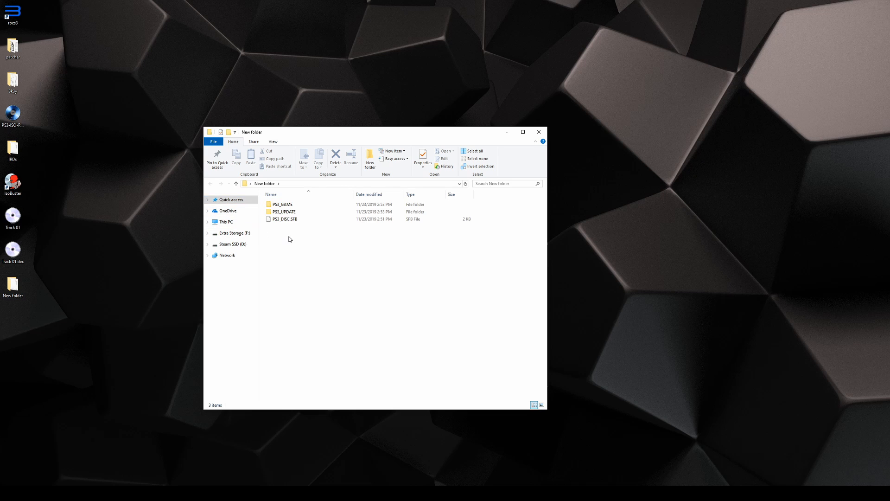
mouse_move(319, 135)
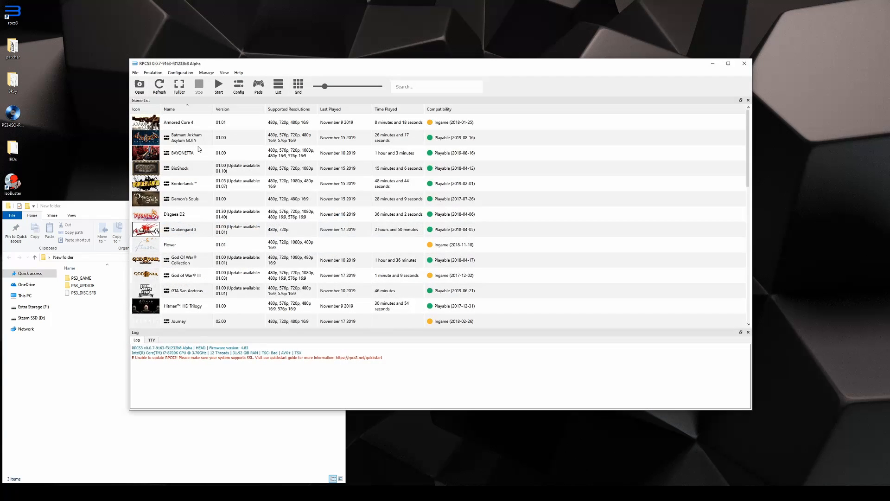
- Browse to PS3_GAME > USRDIR in the extracted folder and select EBOOT.BIN
click(81, 277)
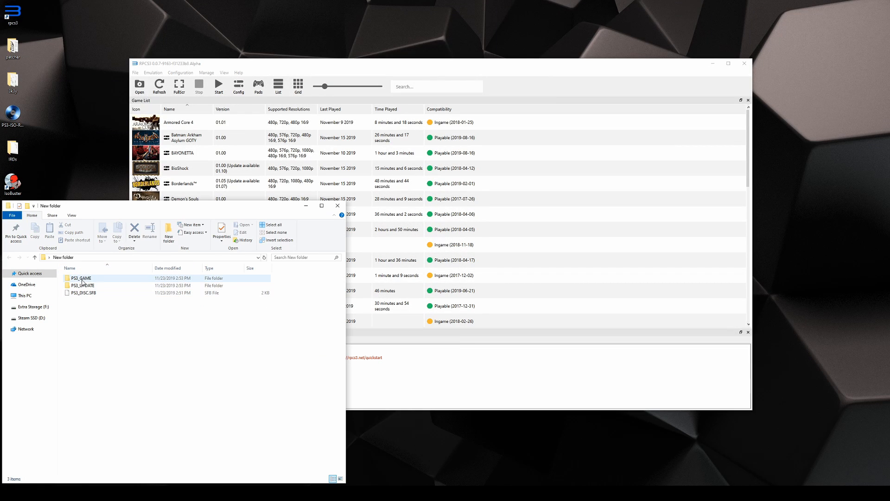
double_click(80, 278)
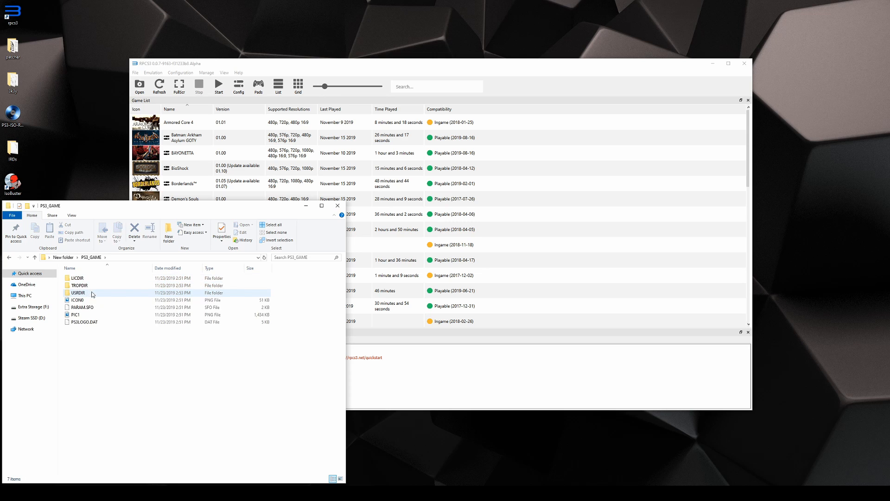
double_click(78, 293)
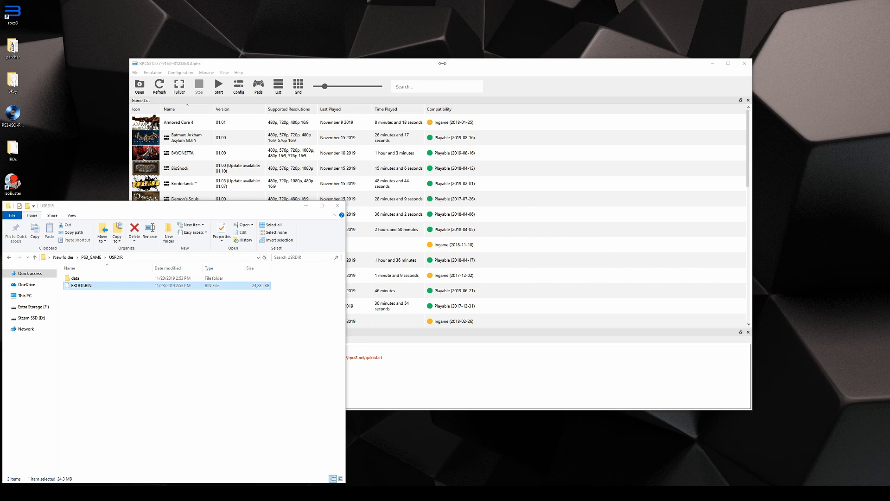
click(218, 85)
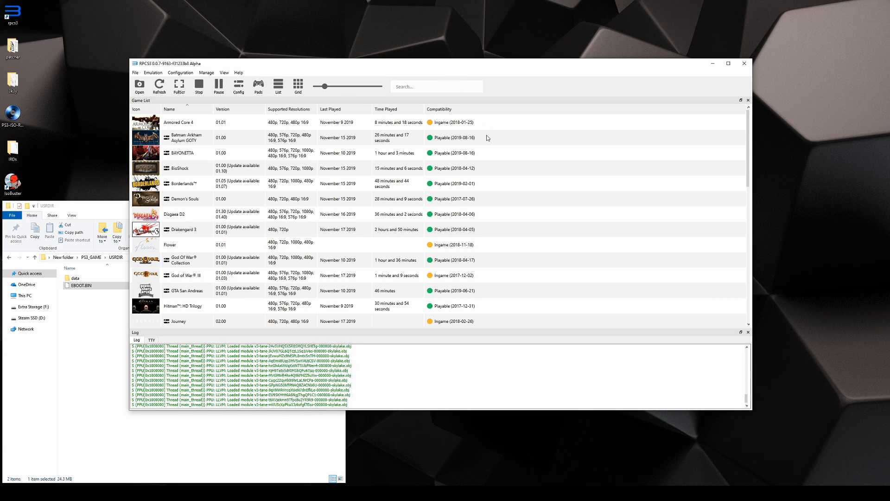
mouse_move(492, 137)
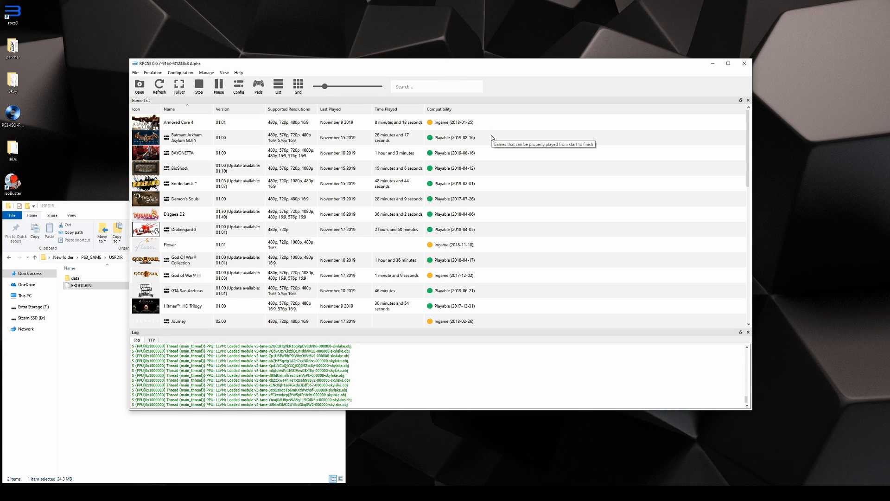